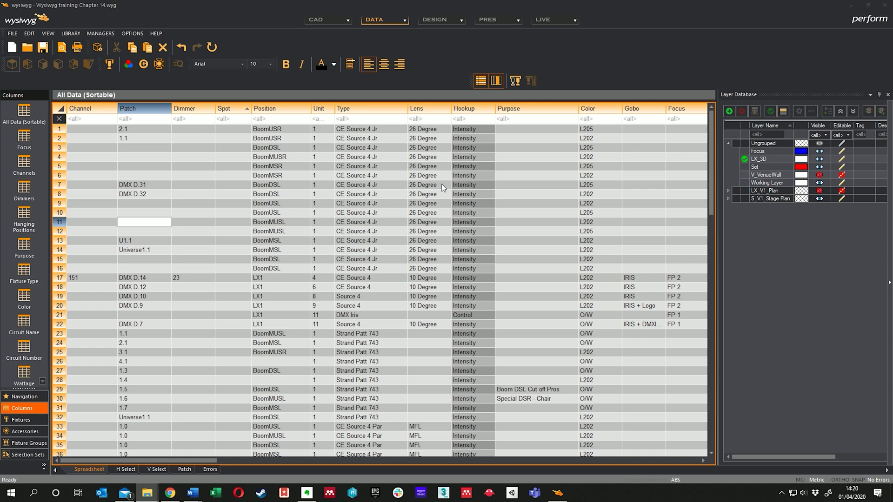
pyautogui.moveTo(443, 189)
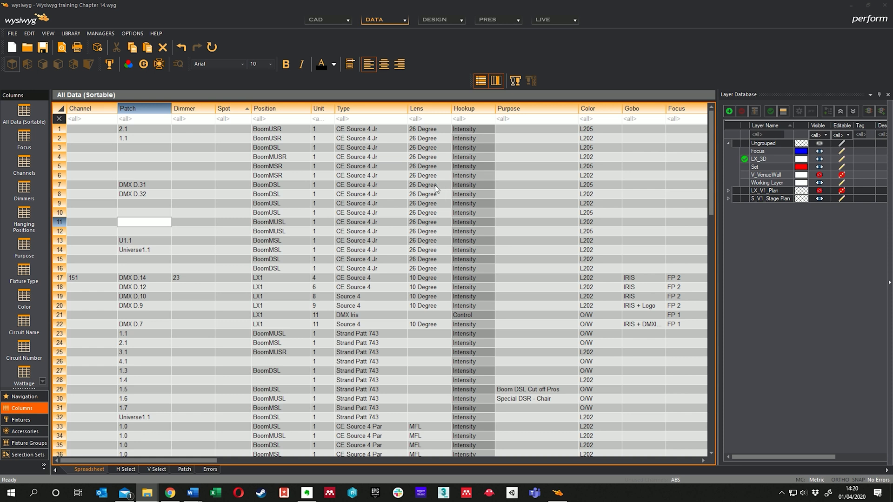
pyautogui.moveTo(436, 189)
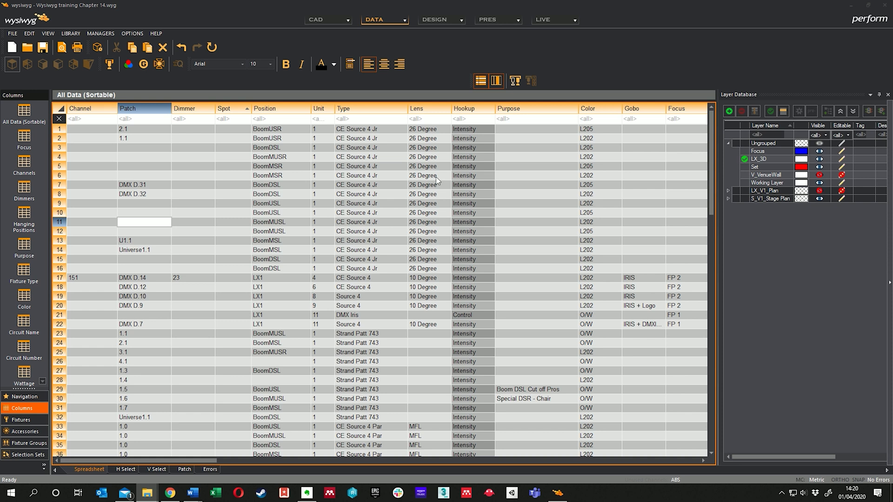
pyautogui.moveTo(421, 147)
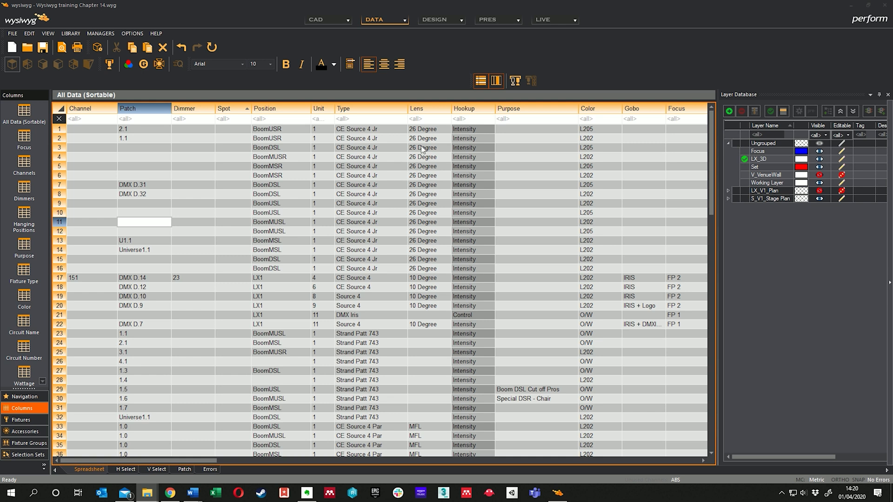
# Switch from Data mode to Design mode with the Shaded 3D view
pyautogui.click(461, 20)
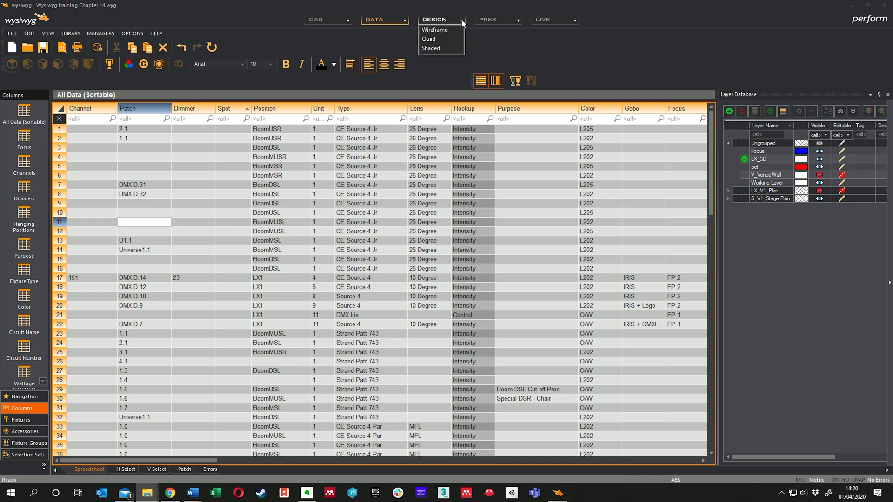
pyautogui.moveTo(429, 39)
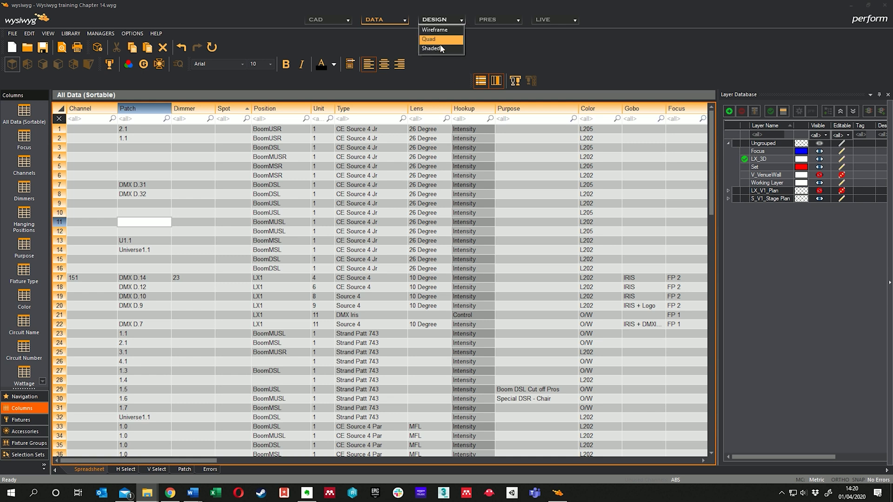
pyautogui.moveTo(436, 49)
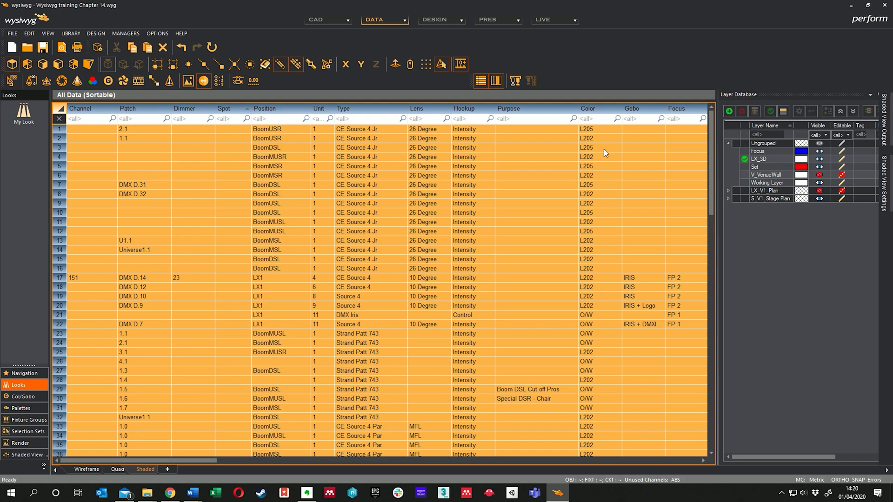
# Orbit and zoom around the shaded stage, then settle on a front-on view from the auditorium
pyautogui.click(434, 18)
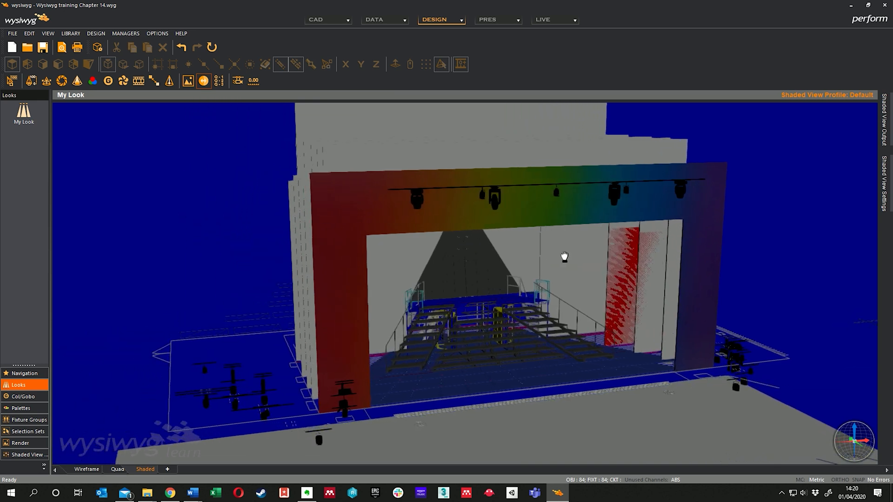
pyautogui.moveTo(563, 257); pyautogui.dragTo(592, 224)
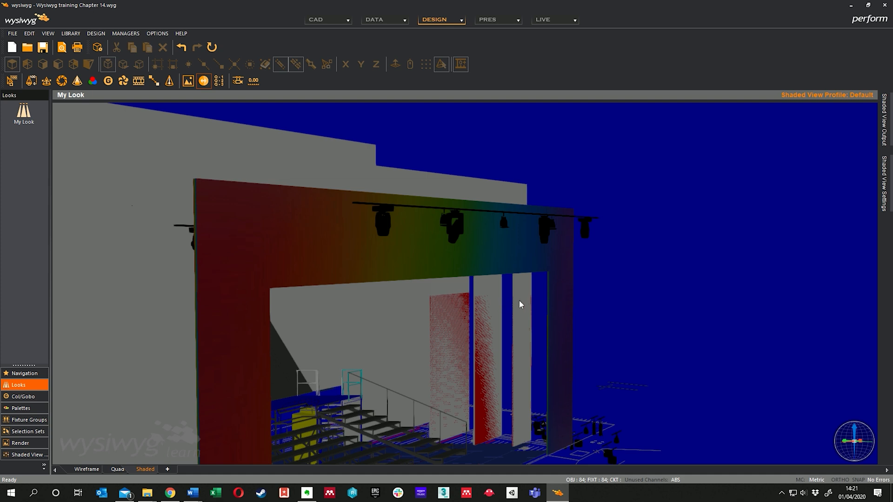
pyautogui.moveTo(460, 298)
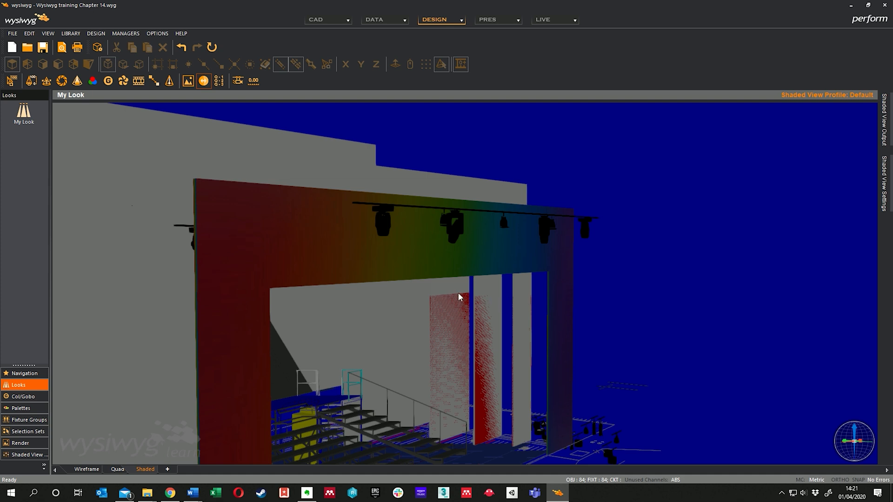
pyautogui.moveTo(512, 239)
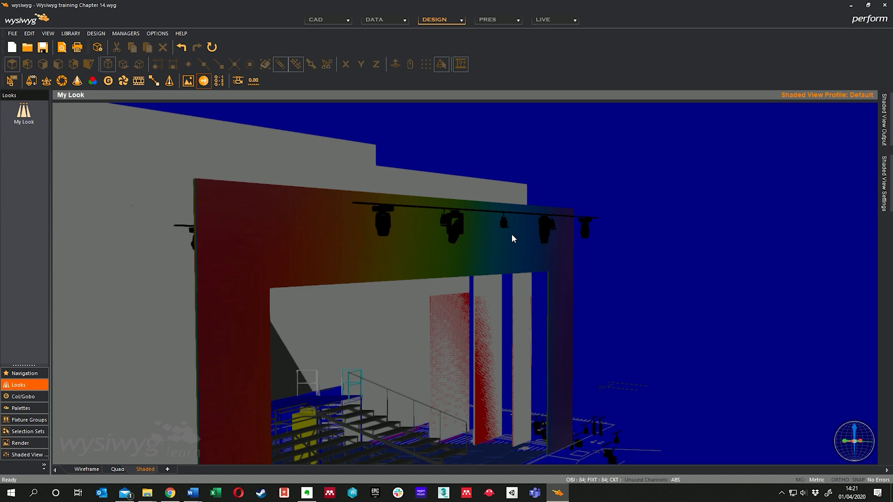
pyautogui.moveTo(514, 448)
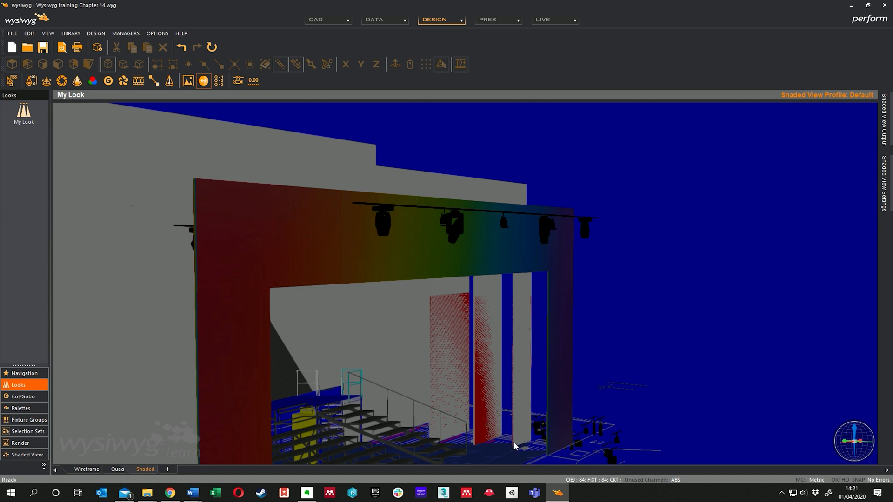
pyautogui.moveTo(486, 360)
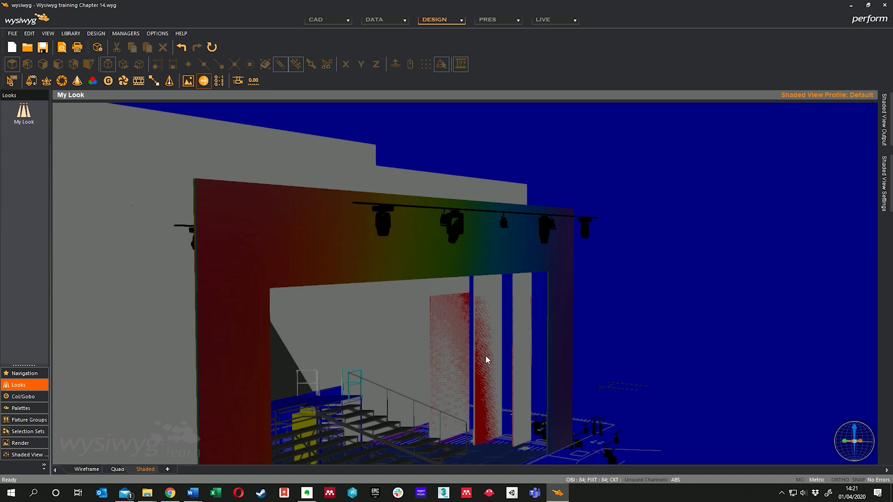
pyautogui.moveTo(483, 356)
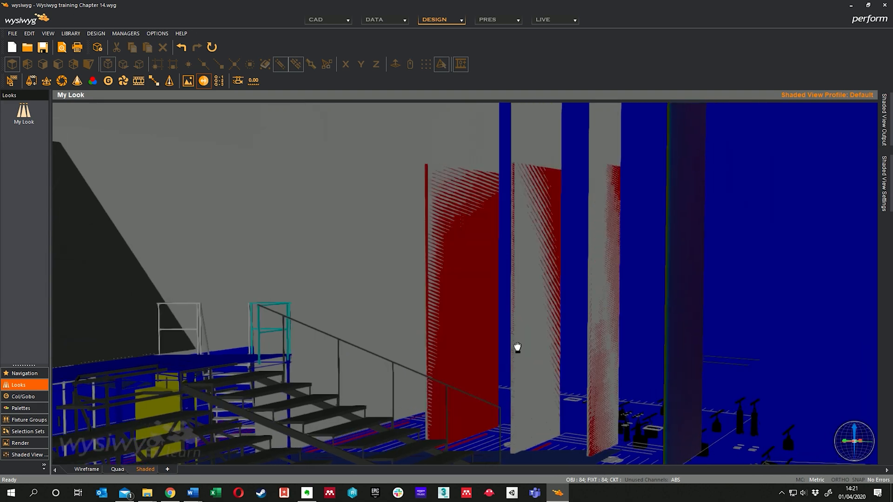
pyautogui.moveTo(517, 346); pyautogui.dragTo(510, 234)
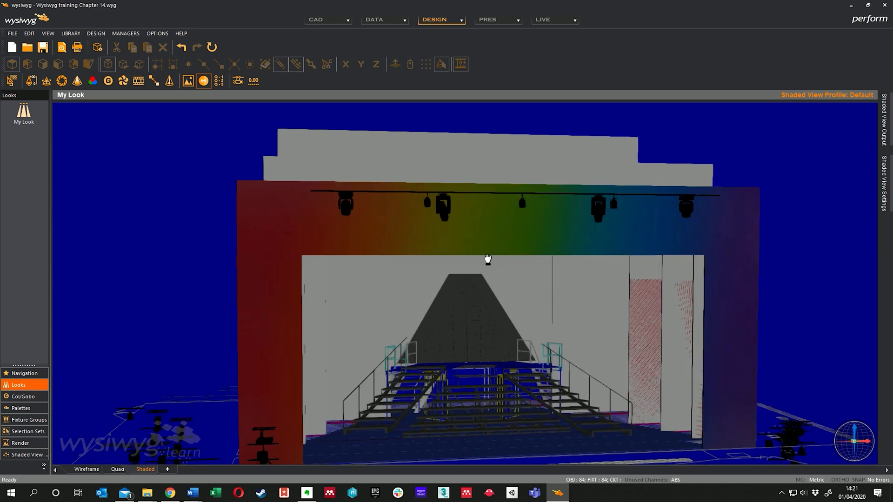
pyautogui.moveTo(489, 259); pyautogui.dragTo(501, 282)
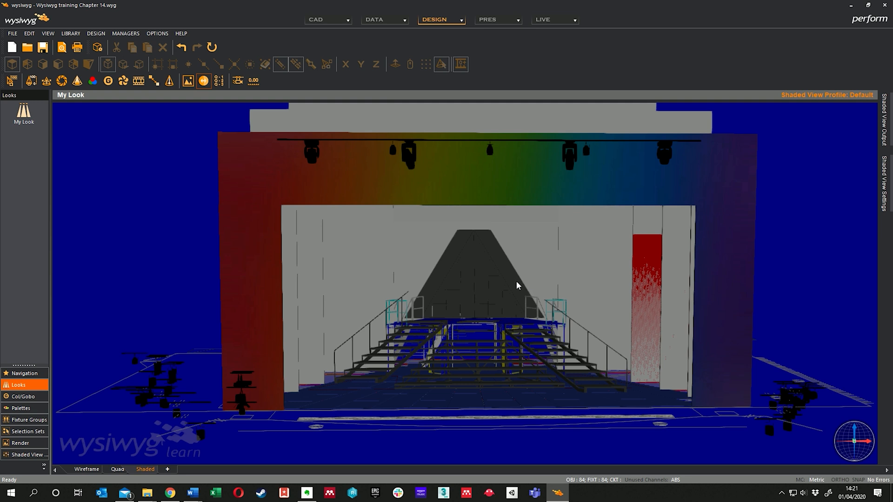
pyautogui.moveTo(174, 161)
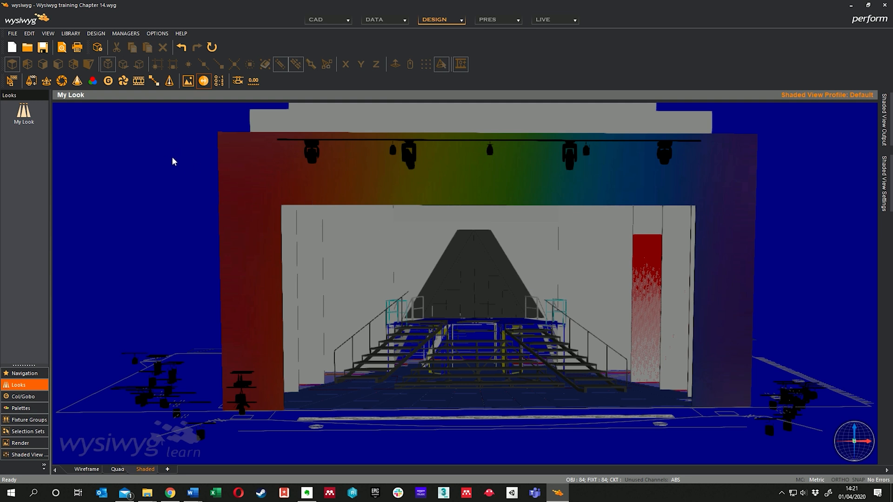
pyautogui.moveTo(397, 220)
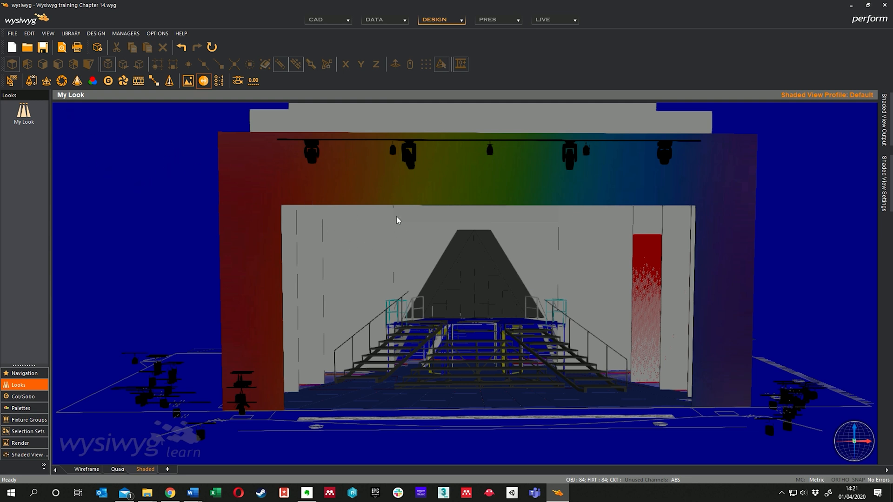
pyautogui.moveTo(262, 267)
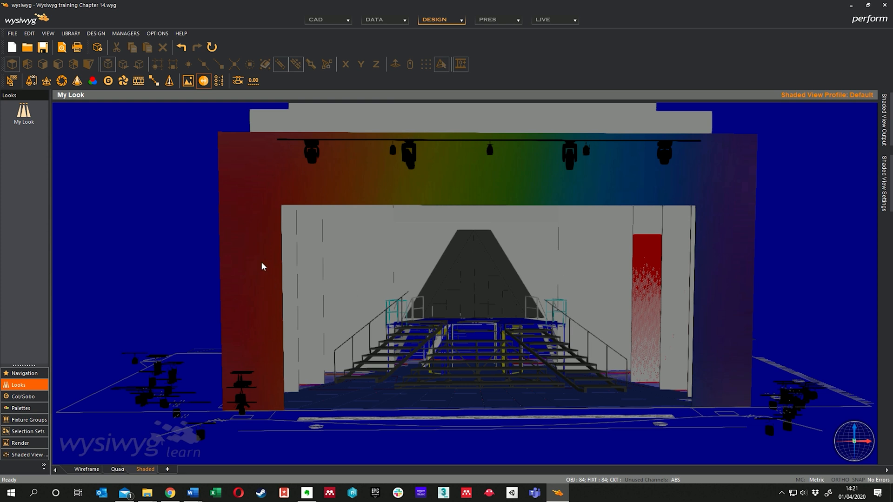
pyautogui.moveTo(320, 157)
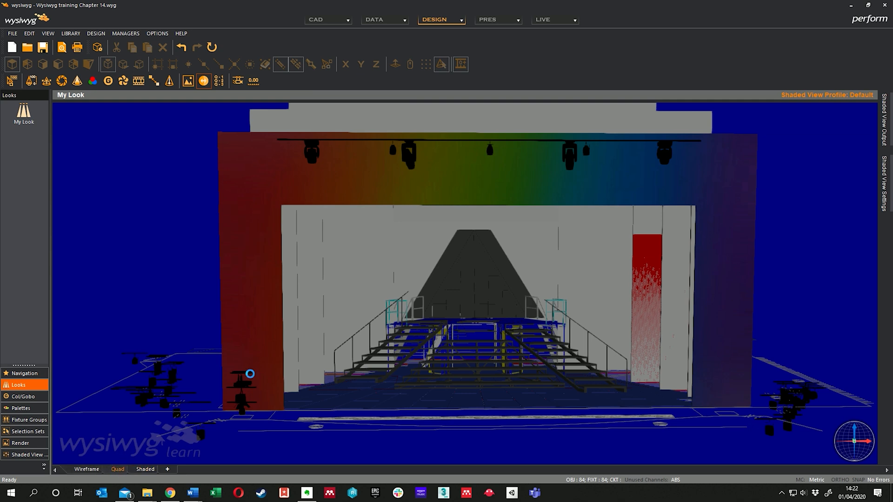
pyautogui.click(117, 469)
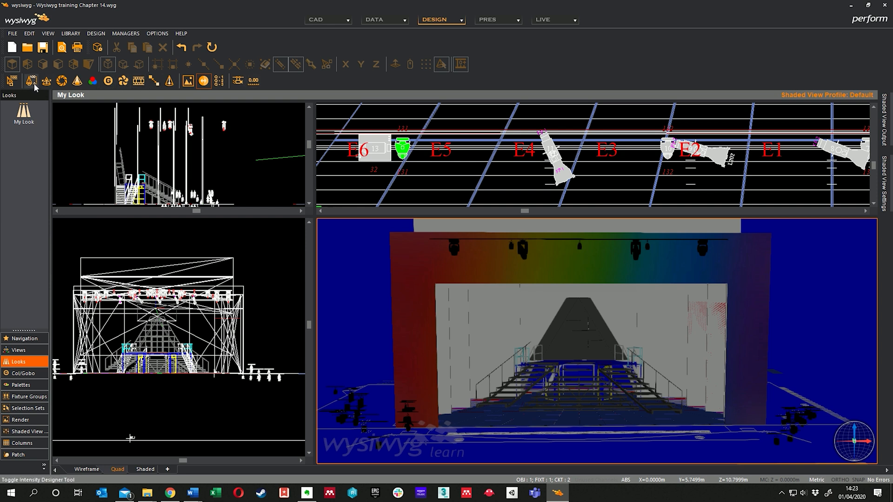
pyautogui.moveTo(32, 81)
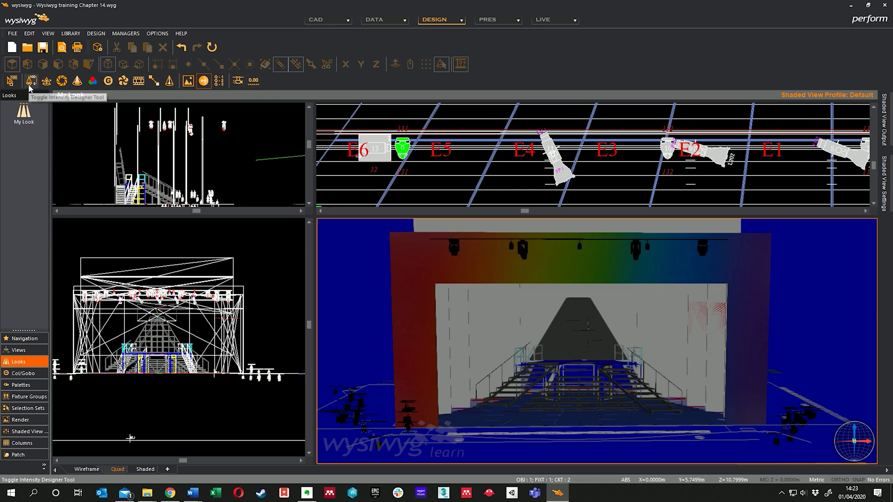
pyautogui.moveTo(32, 82)
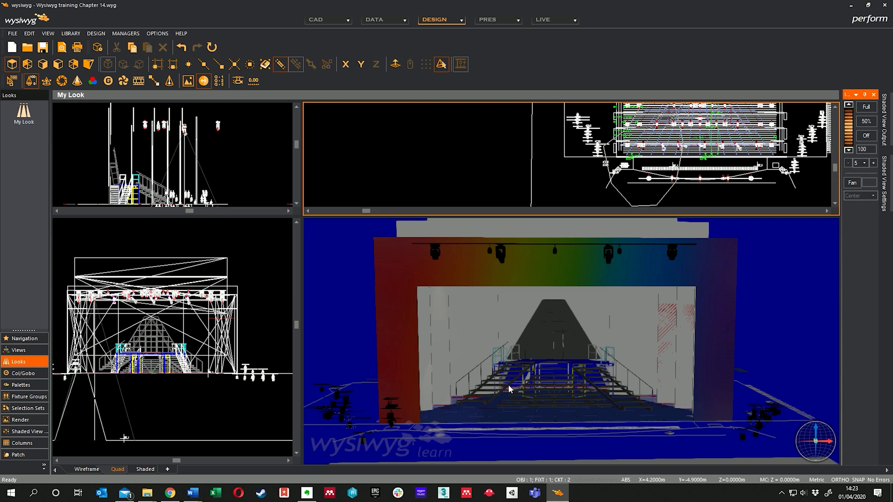
pyautogui.moveTo(601, 342)
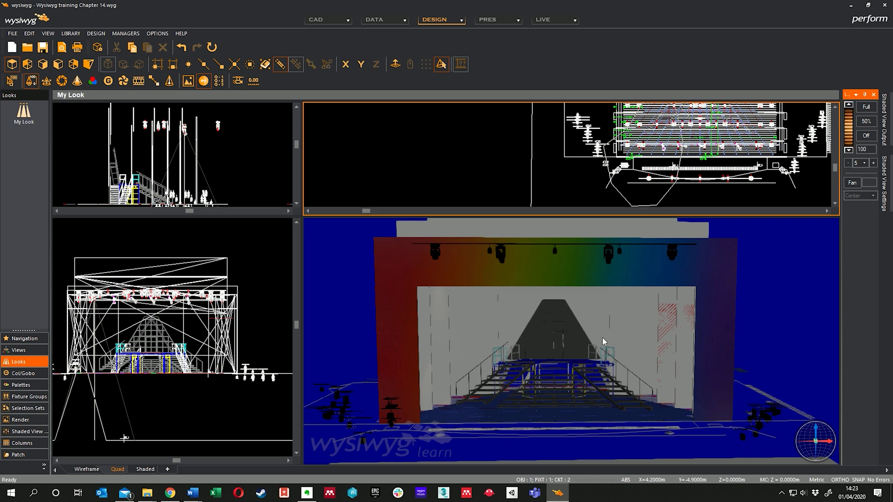
pyautogui.moveTo(670, 330)
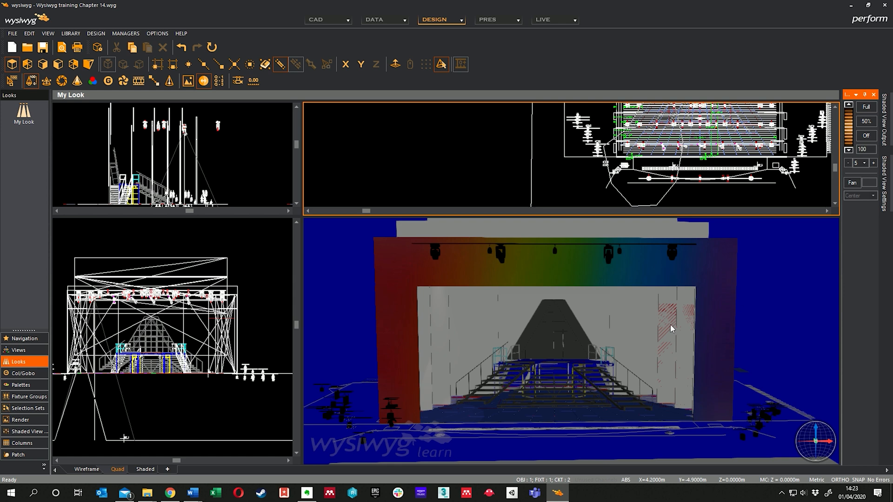
pyautogui.moveTo(678, 314)
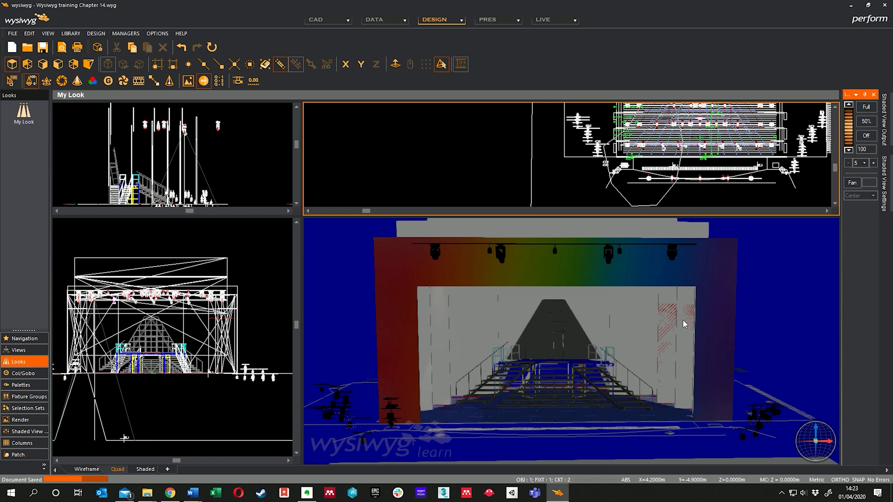
# In the shaded view's Simulation options, dim ambient light and raise beam exposure to 86
pyautogui.rightClick(684, 324)
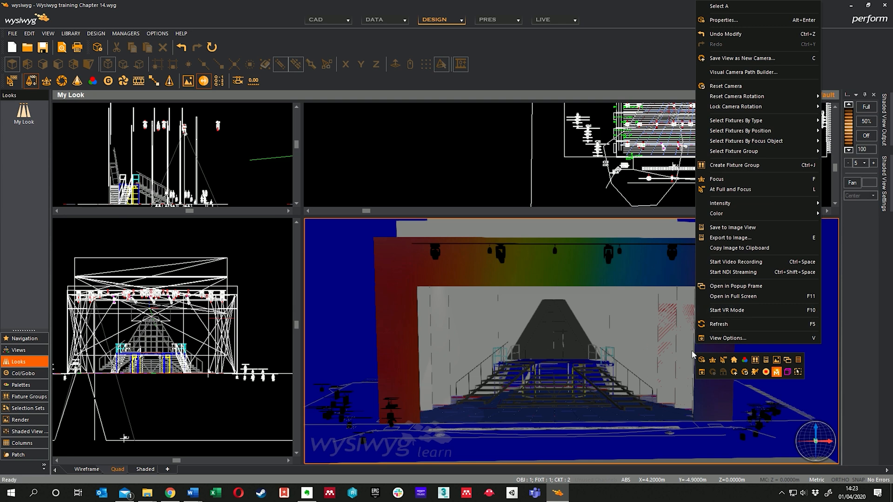
pyautogui.click(730, 337)
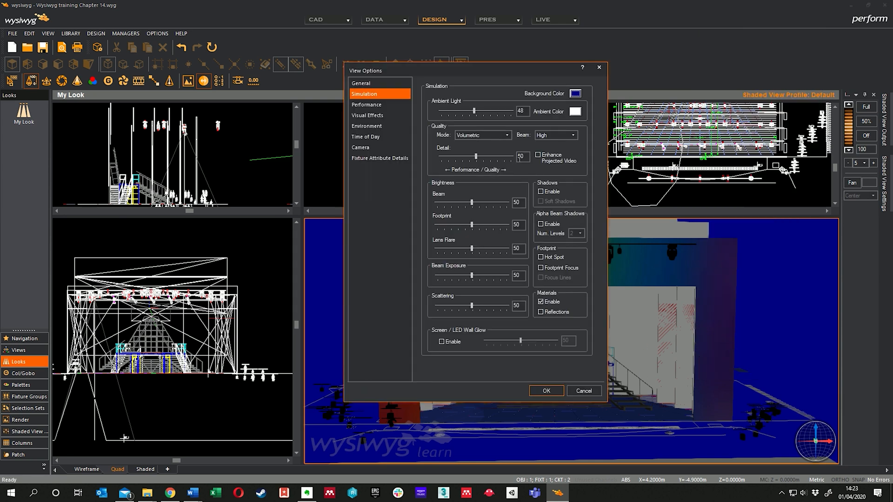
pyautogui.moveTo(474, 111); pyautogui.dragTo(451, 110)
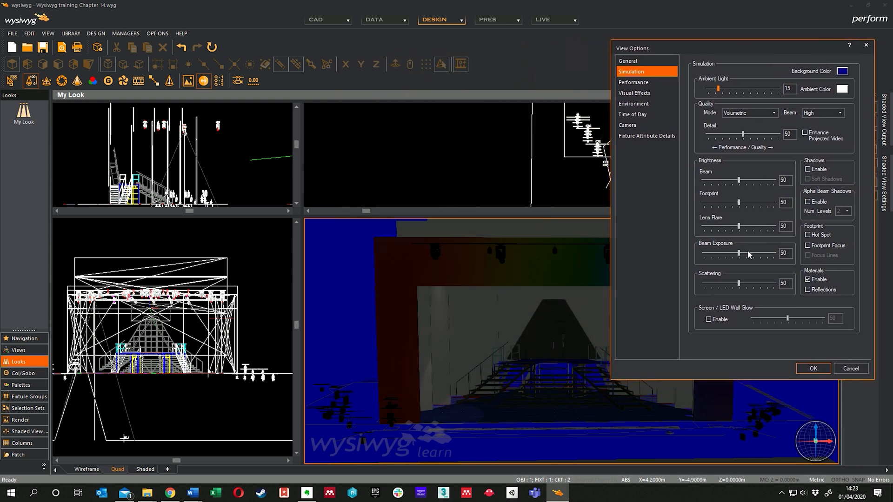
pyautogui.moveTo(738, 253); pyautogui.dragTo(761, 253)
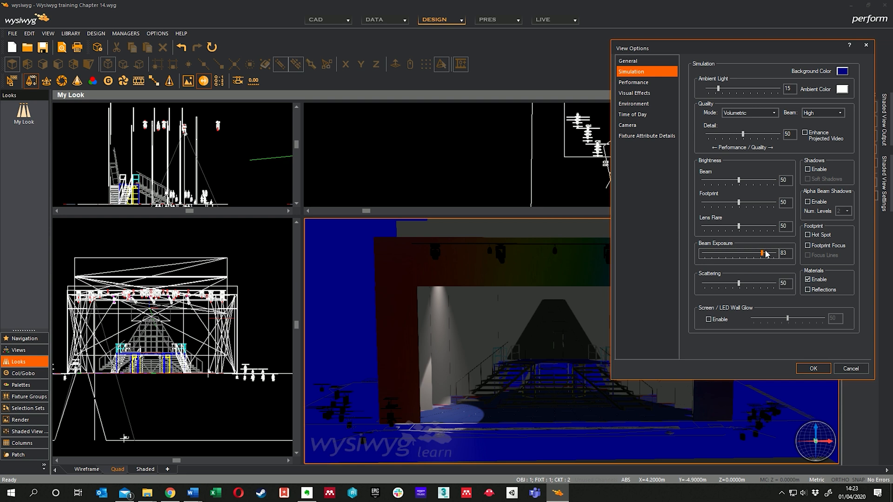
pyautogui.moveTo(760, 253); pyautogui.dragTo(764, 253)
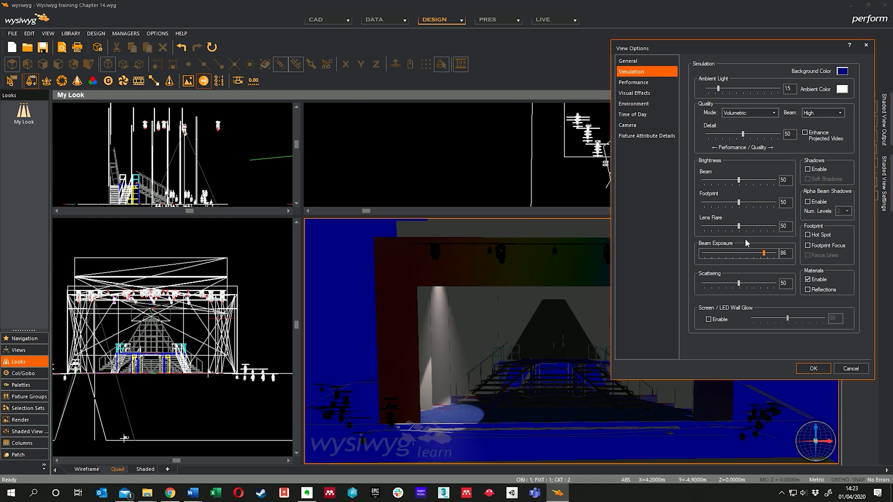
pyautogui.moveTo(788, 64)
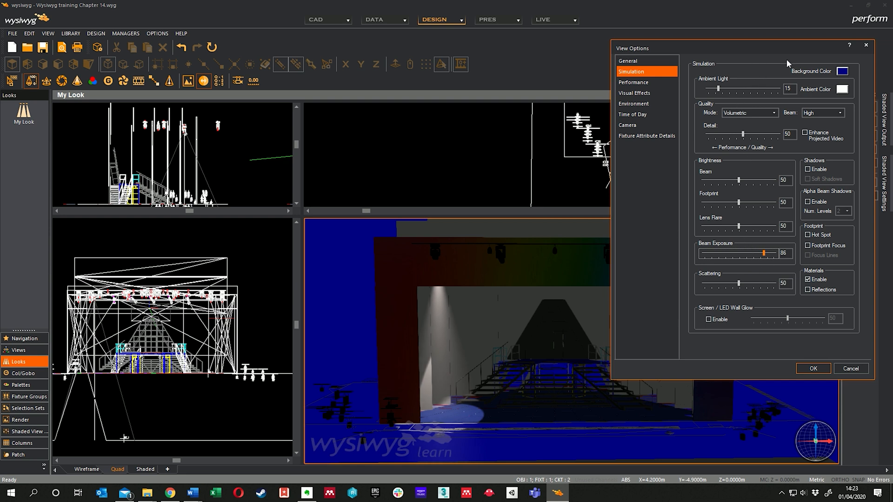
pyautogui.moveTo(851, 80)
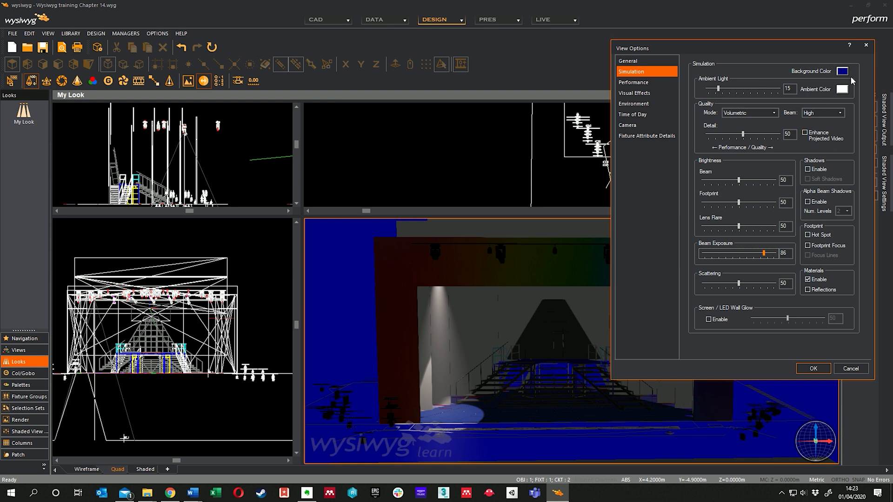
# Try the background colour in blue, then set it to black and confirm
pyautogui.click(843, 70)
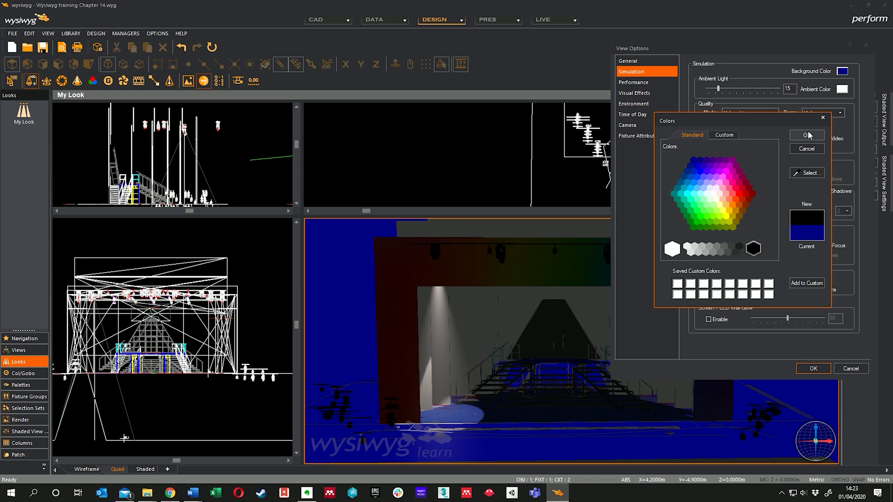
pyautogui.click(807, 134)
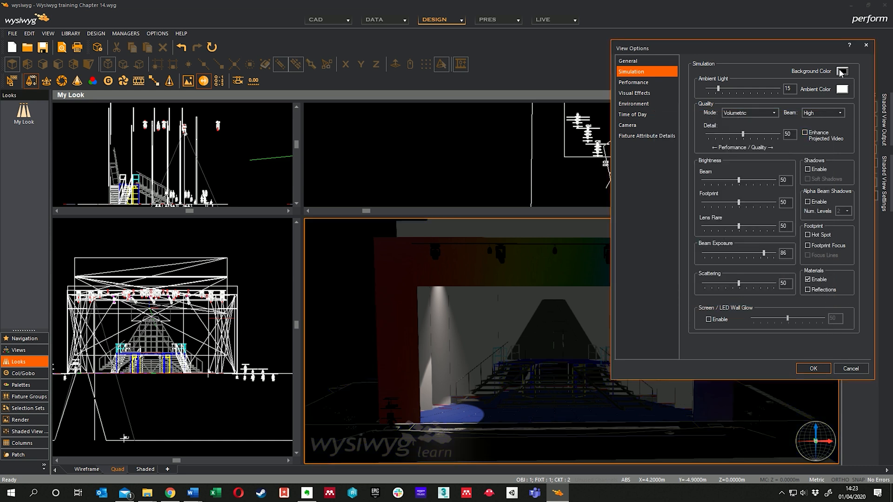
pyautogui.moveTo(847, 93)
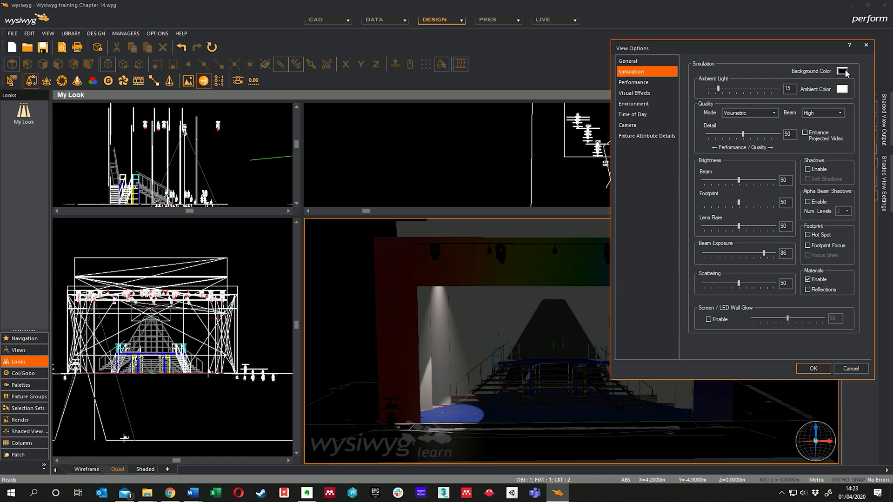
pyautogui.click(844, 71)
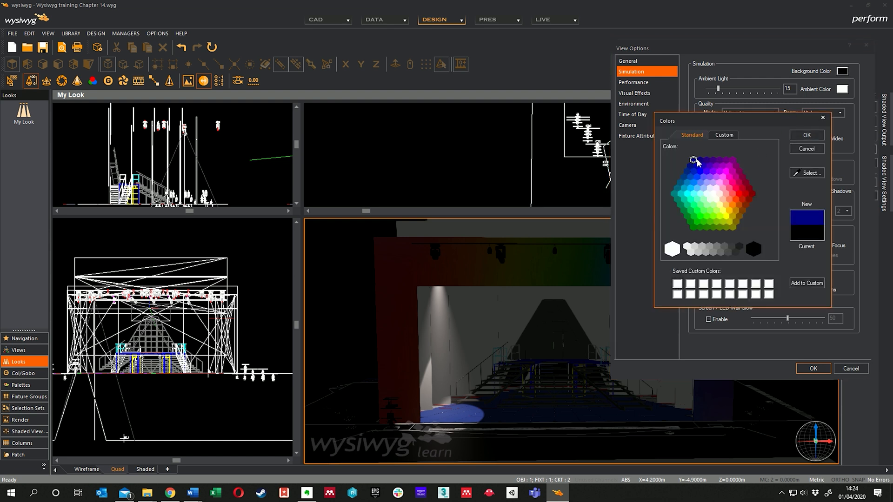
pyautogui.click(805, 134)
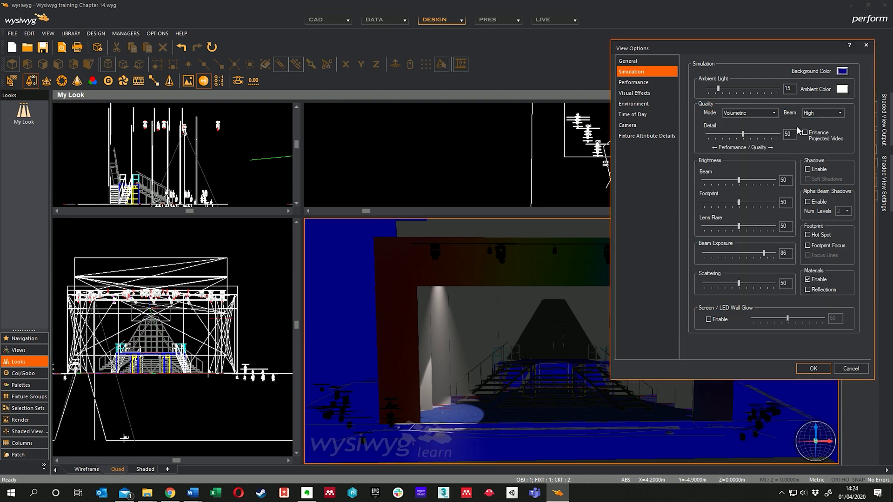
pyautogui.click(842, 70)
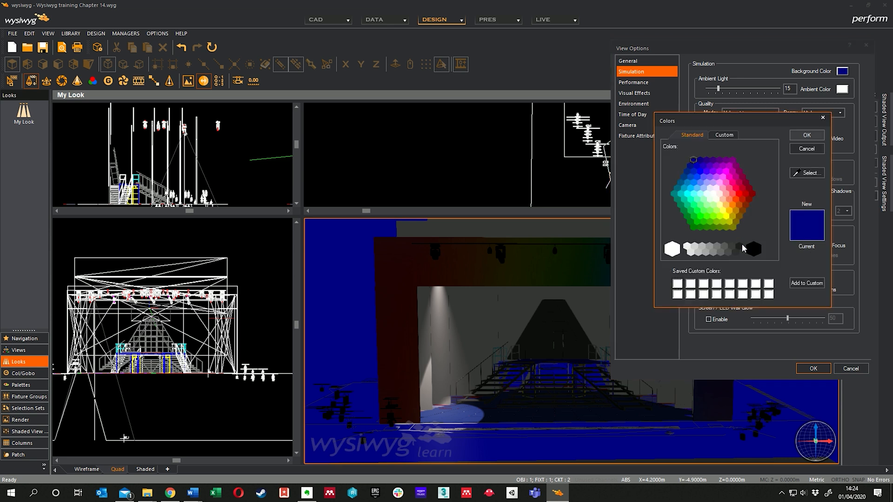
pyautogui.click(806, 149)
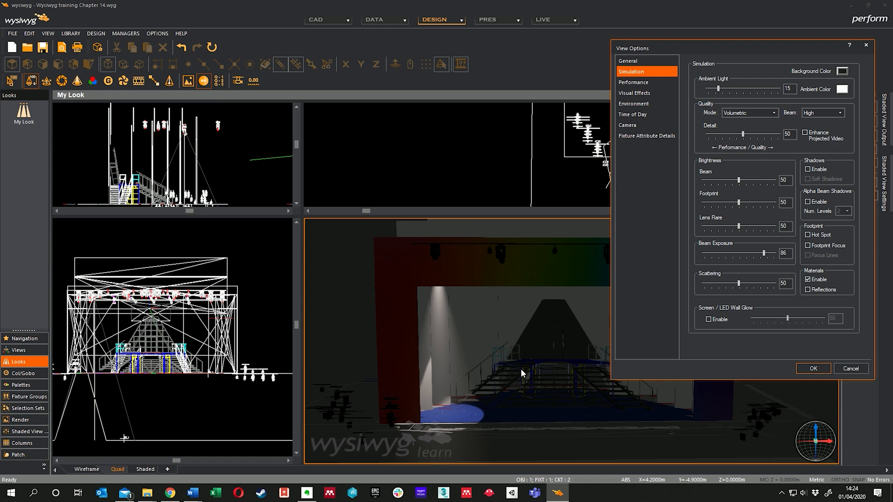
pyautogui.click(844, 89)
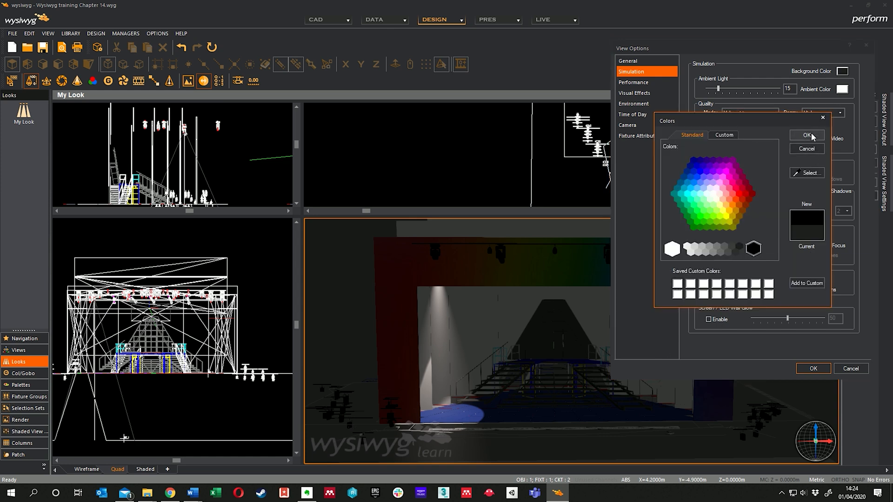
pyautogui.click(805, 135)
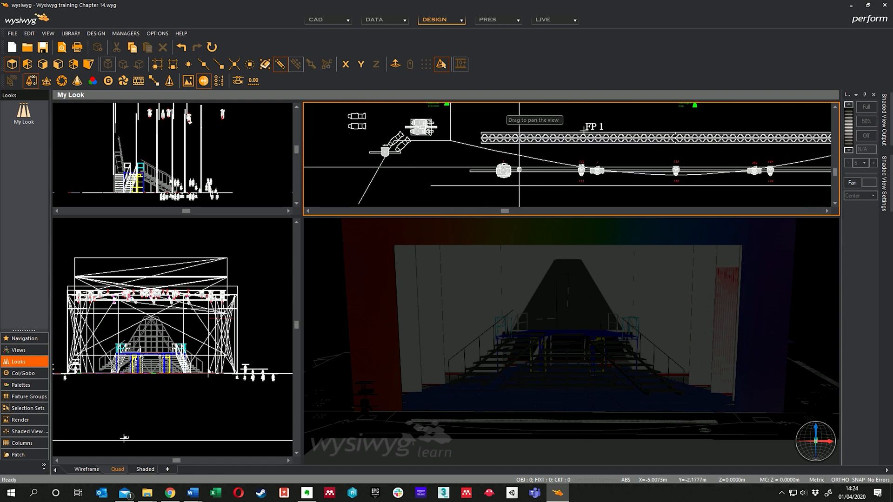
# Select a Mac TW1 Wash on FP 1 and bring up its properties
pyautogui.click(503, 170)
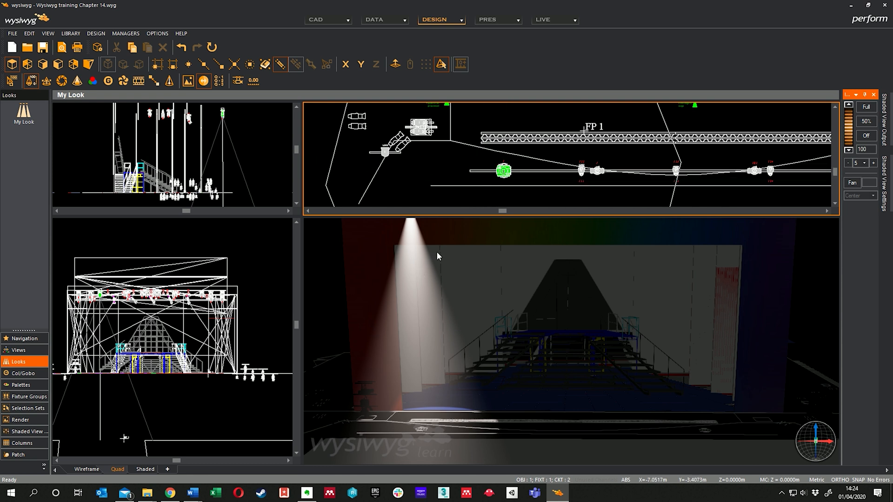
pyautogui.rightClick(503, 171)
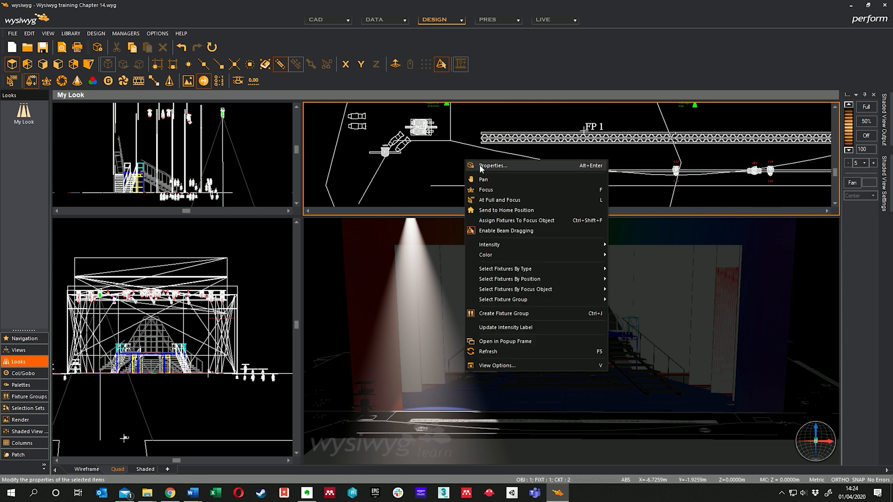
pyautogui.click(492, 166)
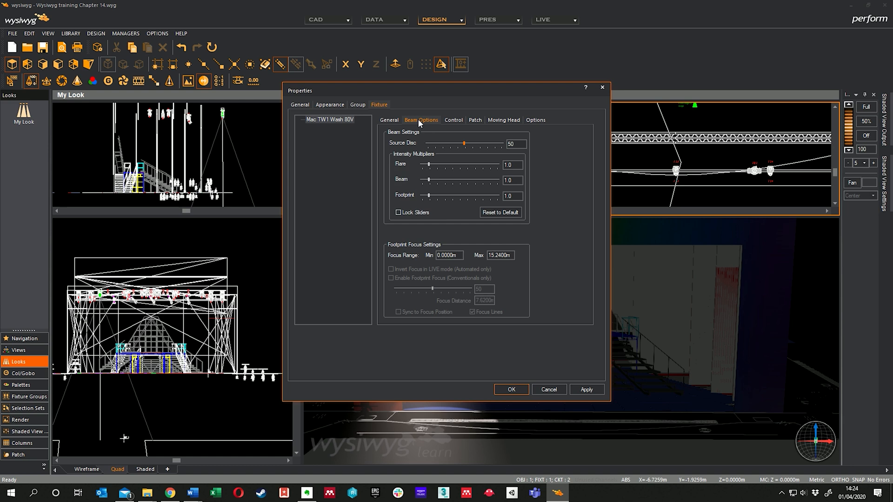
pyautogui.moveTo(299, 91); pyautogui.dragTo(158, 88)
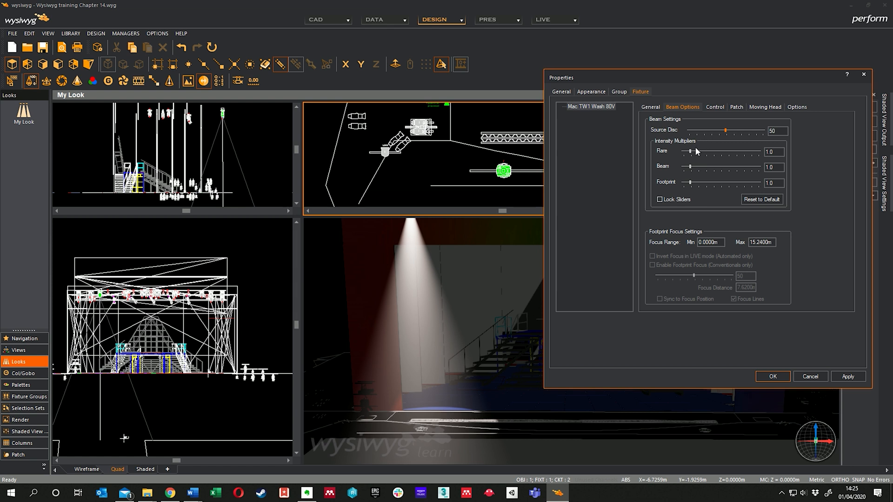
# Set the beam and footprint intensity multipliers to 0.6 and apply
pyautogui.moveTo(690, 165); pyautogui.dragTo(699, 166)
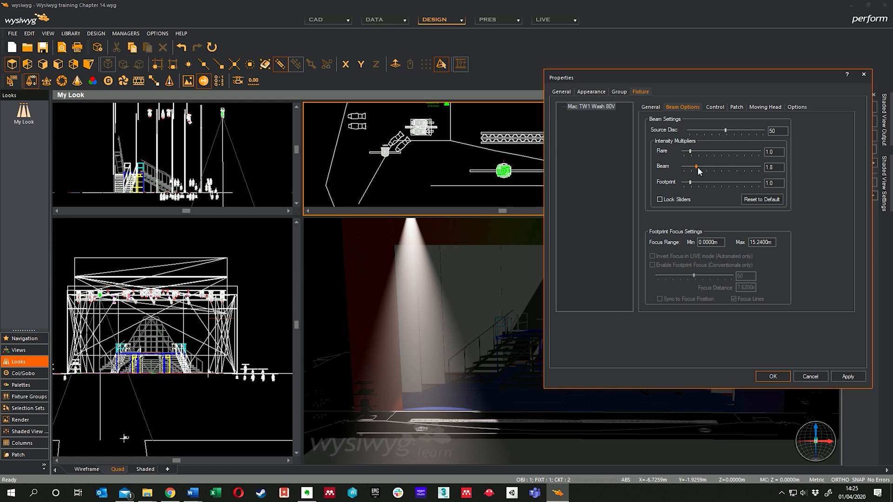
pyautogui.moveTo(699, 166); pyautogui.dragTo(727, 167)
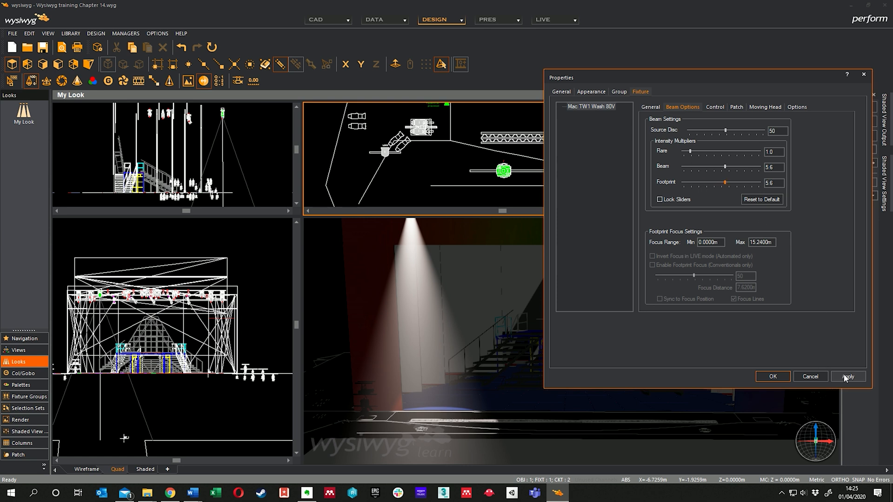
pyautogui.moveTo(742, 167); pyautogui.dragTo(706, 167)
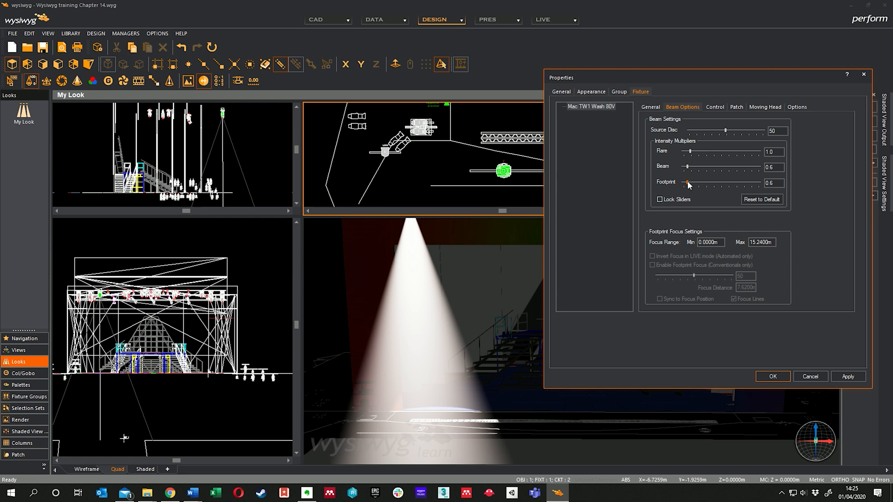
pyautogui.click(847, 377)
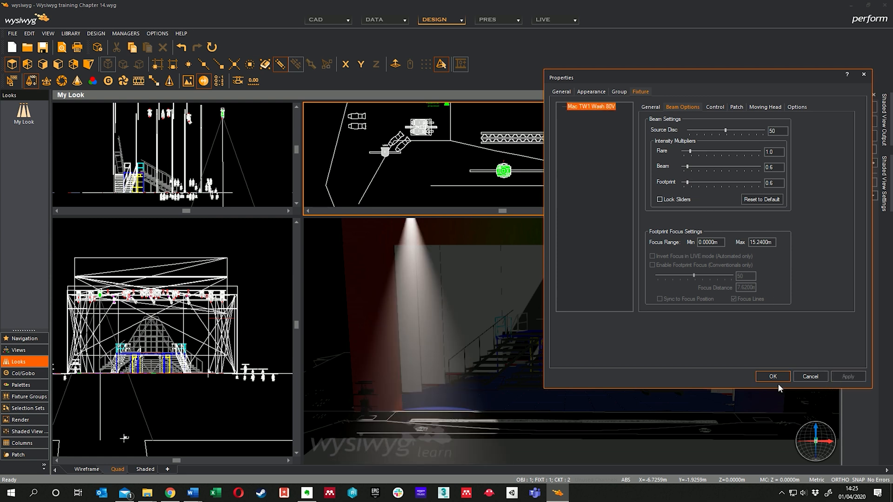
pyautogui.click(772, 377)
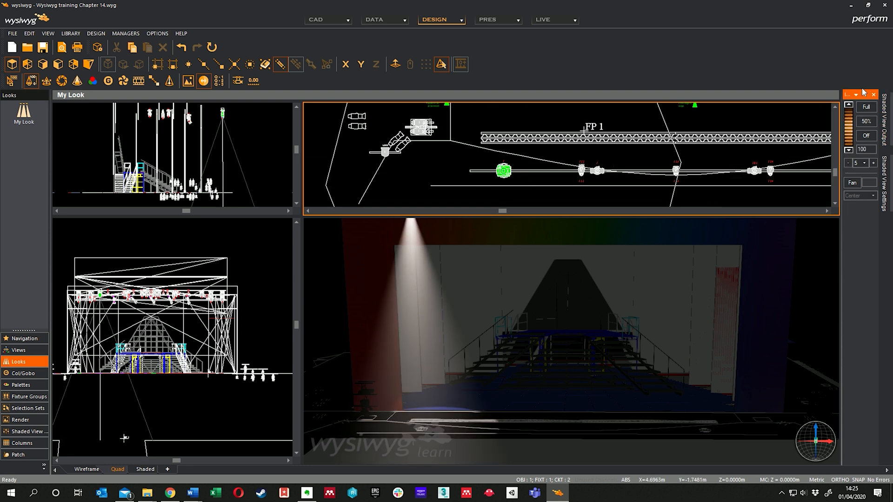
pyautogui.moveTo(46, 82)
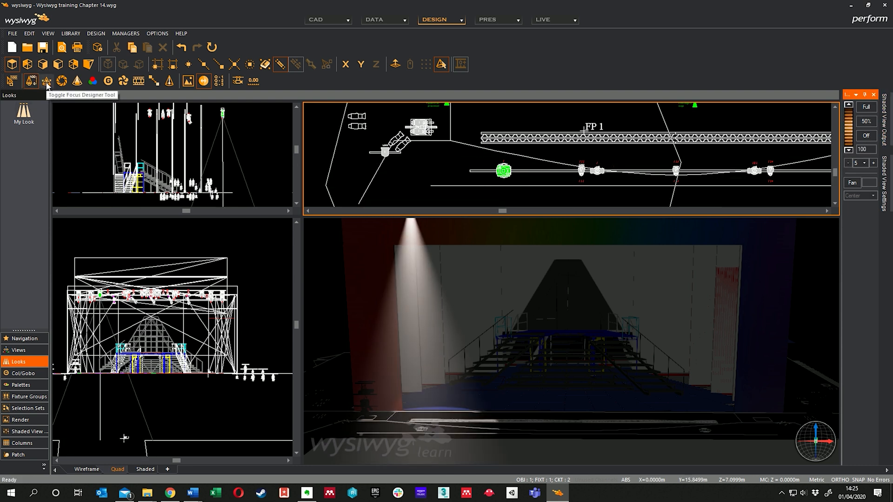
# Dock the Focus designer panel so the selected lights wash the stage in white
pyautogui.click(46, 80)
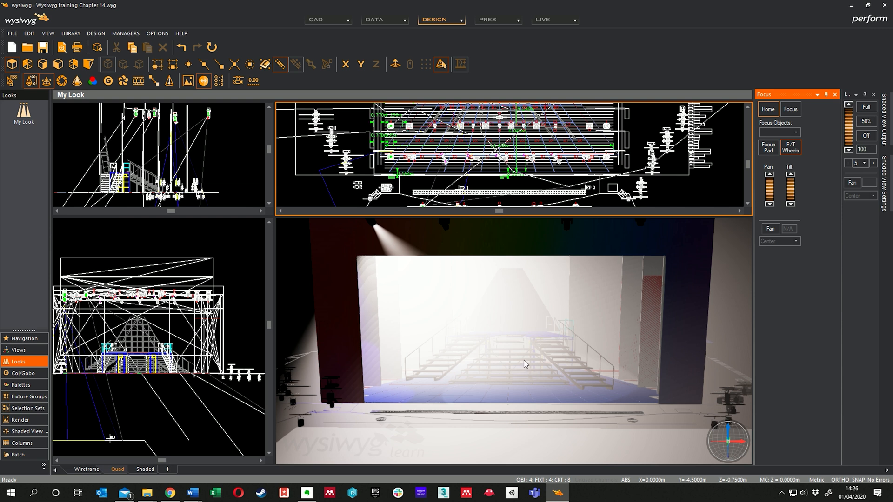
pyautogui.moveTo(461, 343)
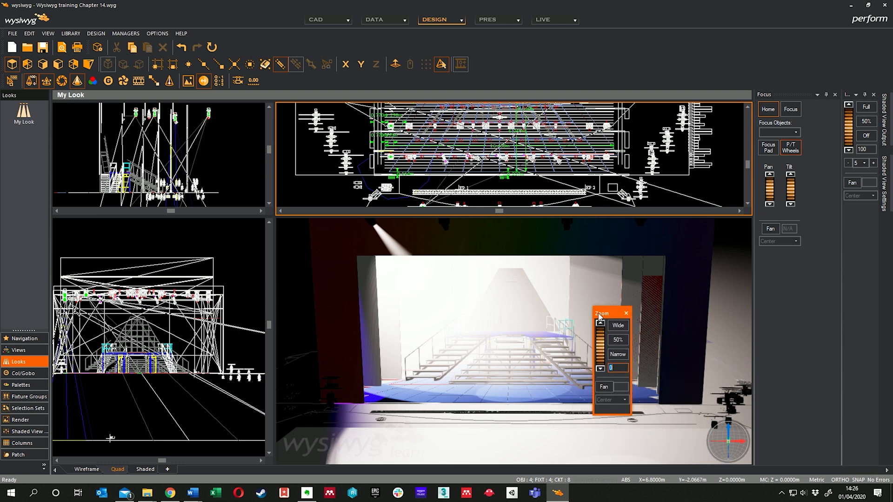
# Dock the Zoom designer panel at the lower right and show the Fixture Groups list
pyautogui.moveTo(610, 314); pyautogui.dragTo(582, 244)
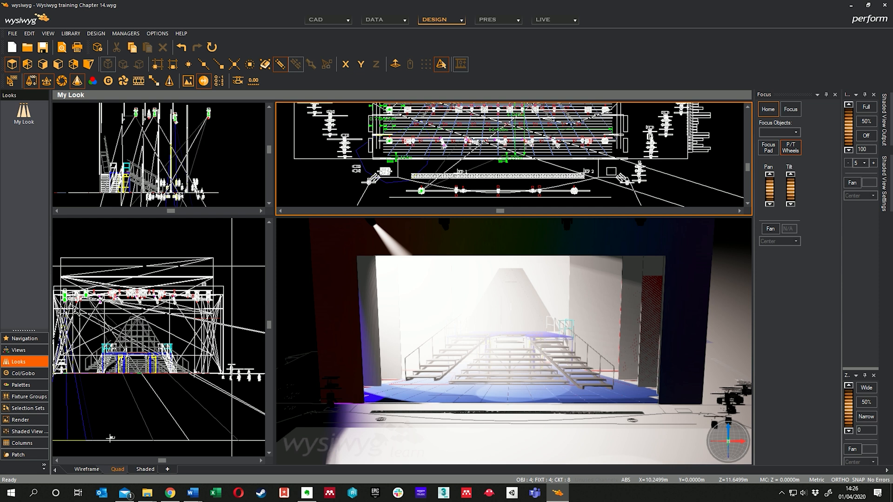
pyautogui.click(27, 396)
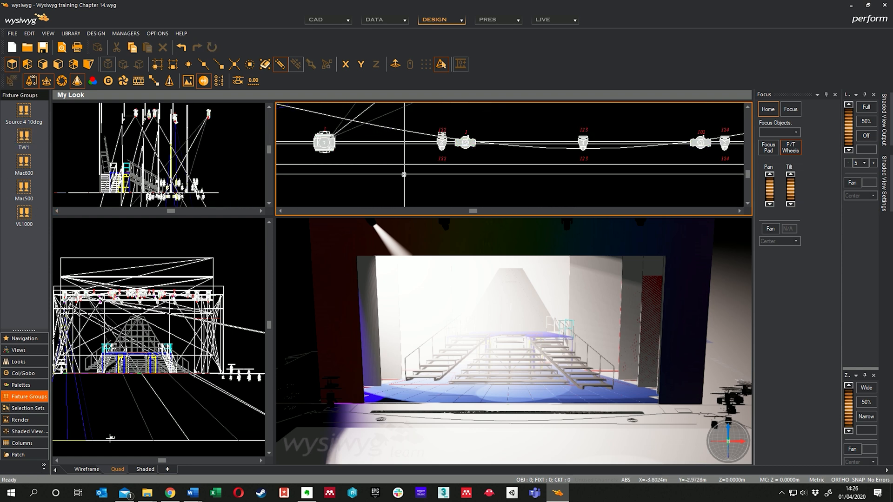
# Create a new fixture group named TW1_SR from the plan view selection
pyautogui.rightClick(484, 194)
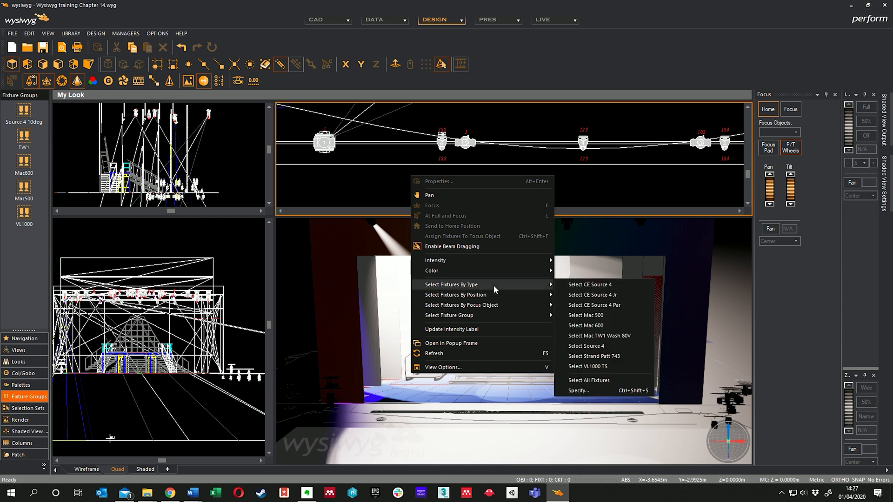
pyautogui.moveTo(600, 335)
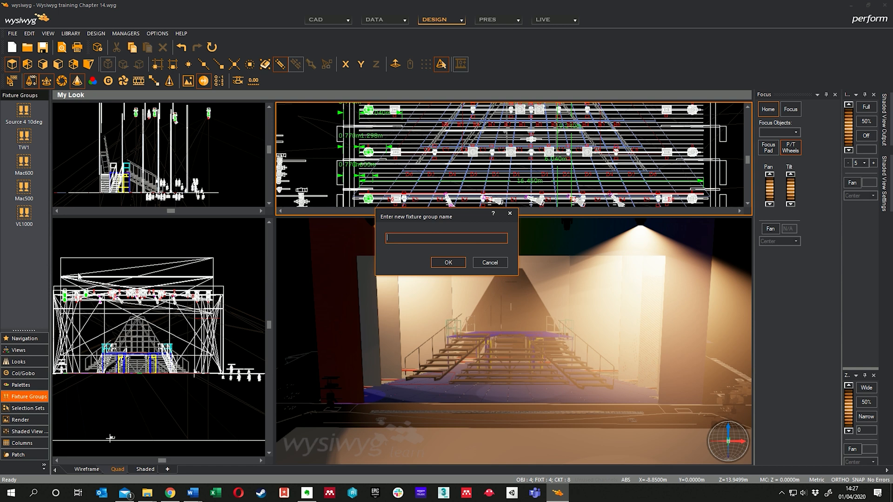
pyautogui.write('TW1_SR')
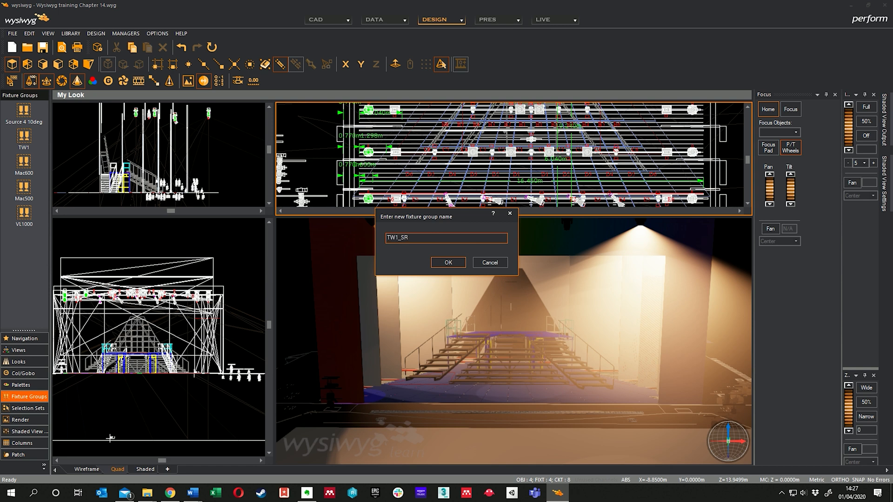
pyautogui.click(447, 262)
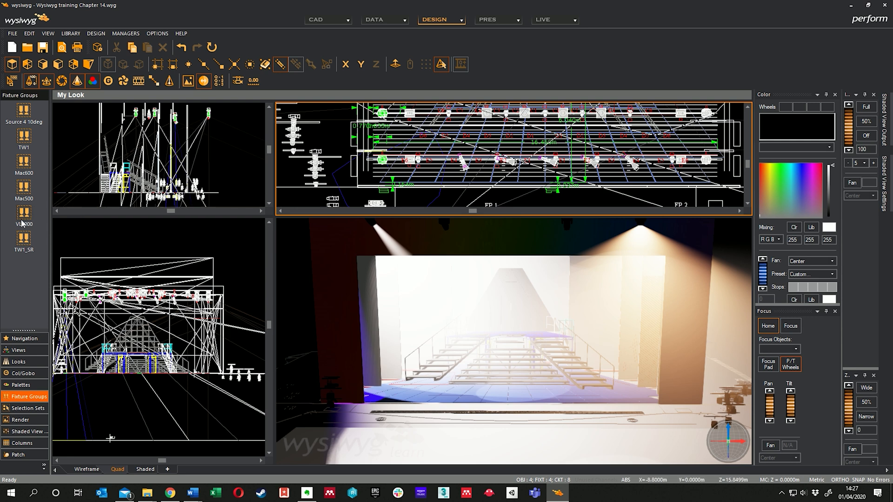
pyautogui.moveTo(27, 157)
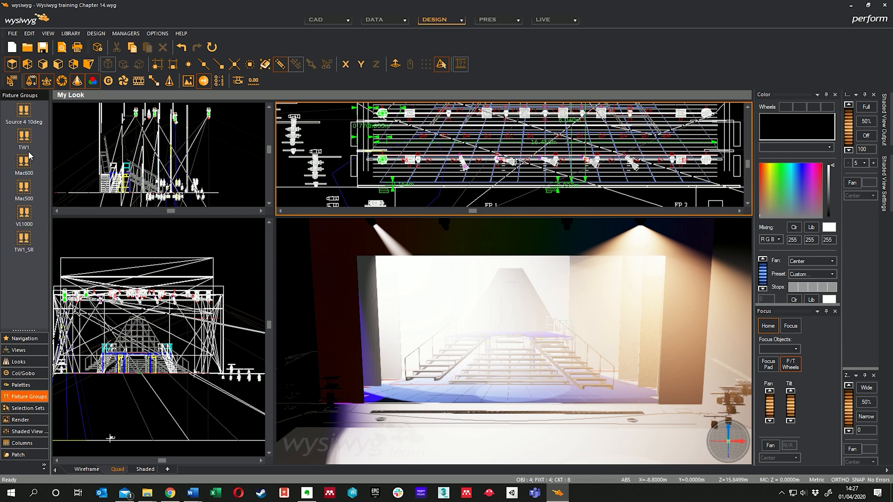
# Colour the TW1 group deep blue in the Color panel and switch mixing to CMY
pyautogui.click(808, 172)
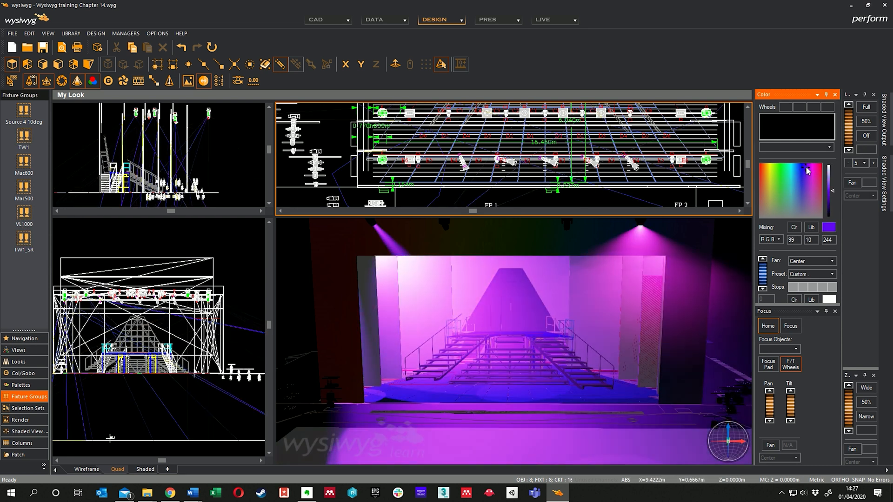
pyautogui.click(802, 173)
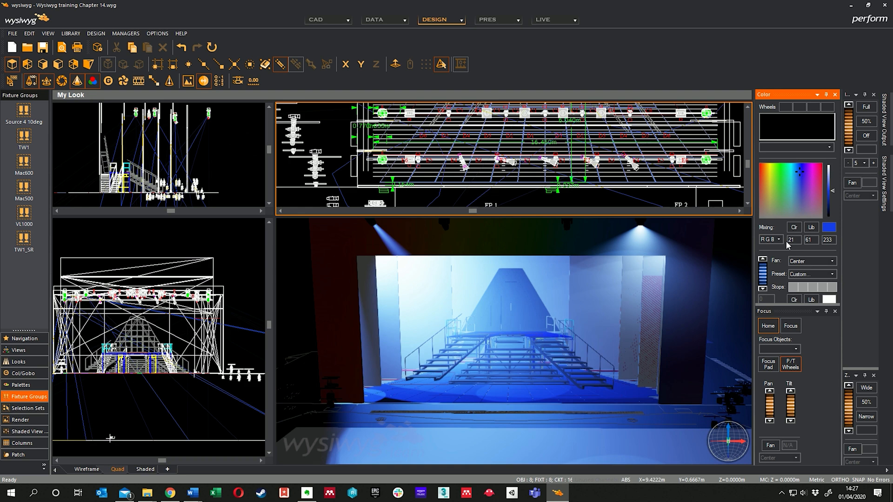
pyautogui.click(771, 239)
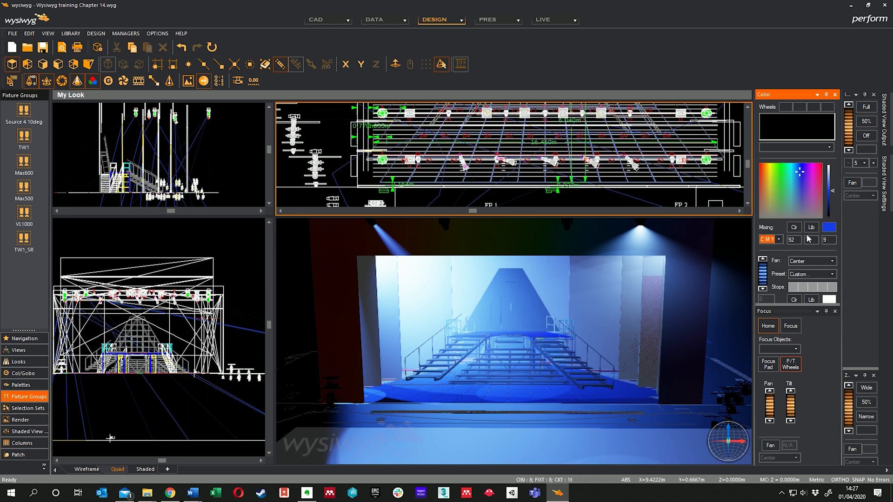
pyautogui.click(805, 174)
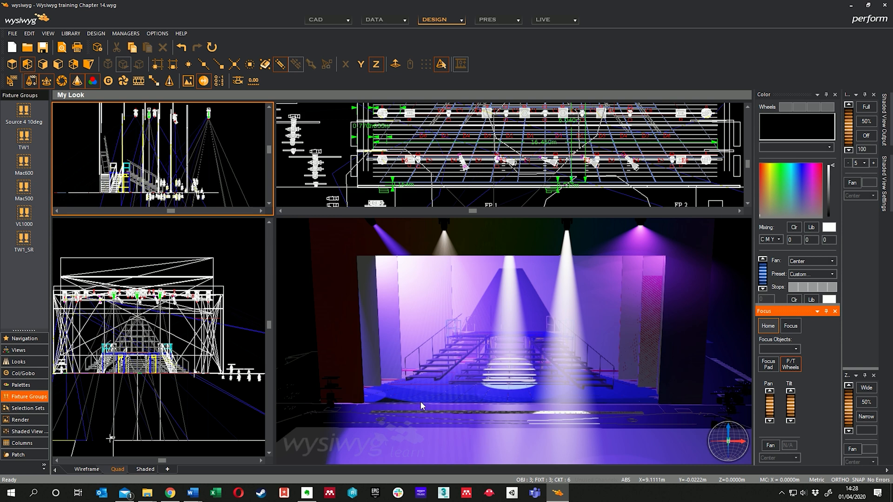
pyautogui.moveTo(489, 413)
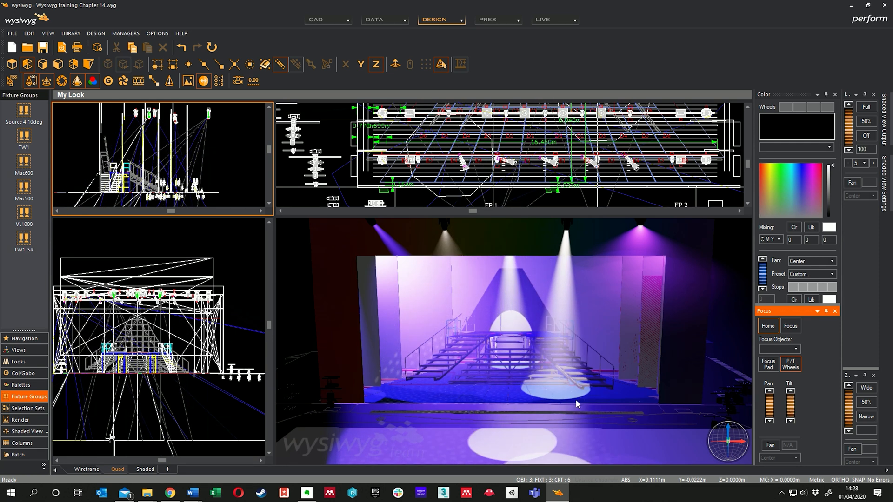
pyautogui.moveTo(711, 407)
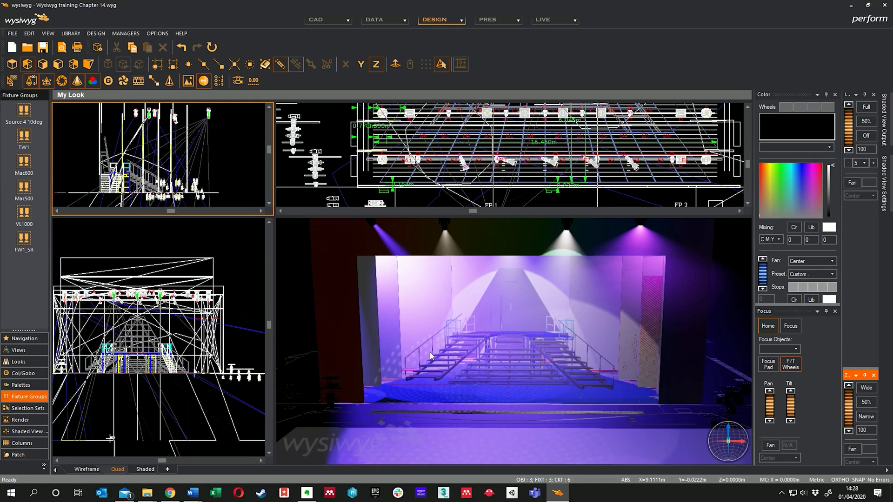
pyautogui.moveTo(623, 378)
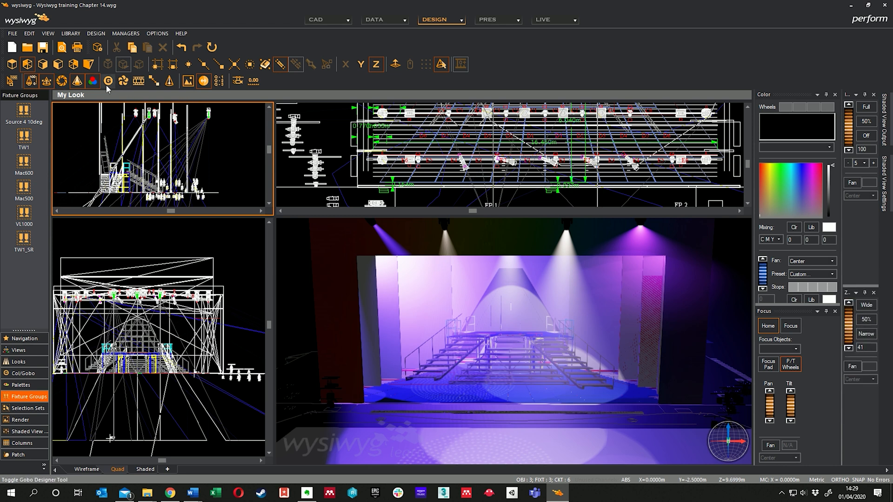
# Choose a VL1000TS gobo for the beams and dock the Prism designer panel
pyautogui.click(108, 81)
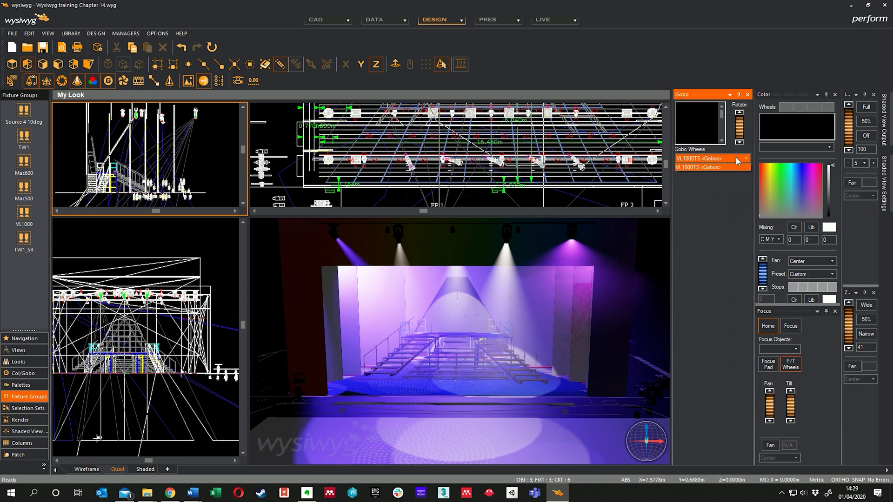
pyautogui.moveTo(716, 118)
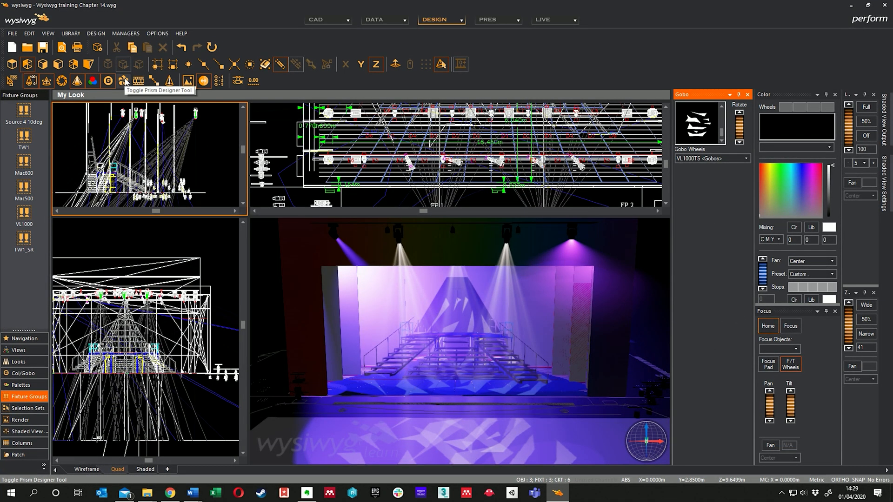
pyautogui.click(124, 82)
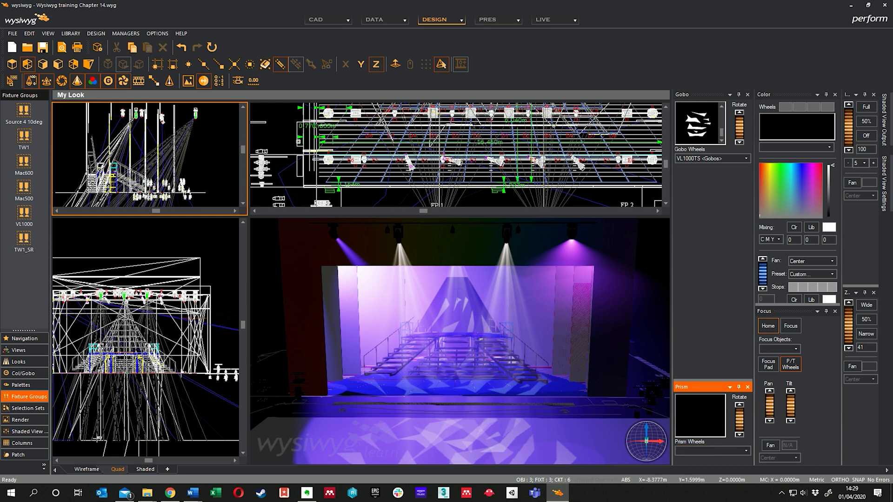
pyautogui.moveTo(204, 81)
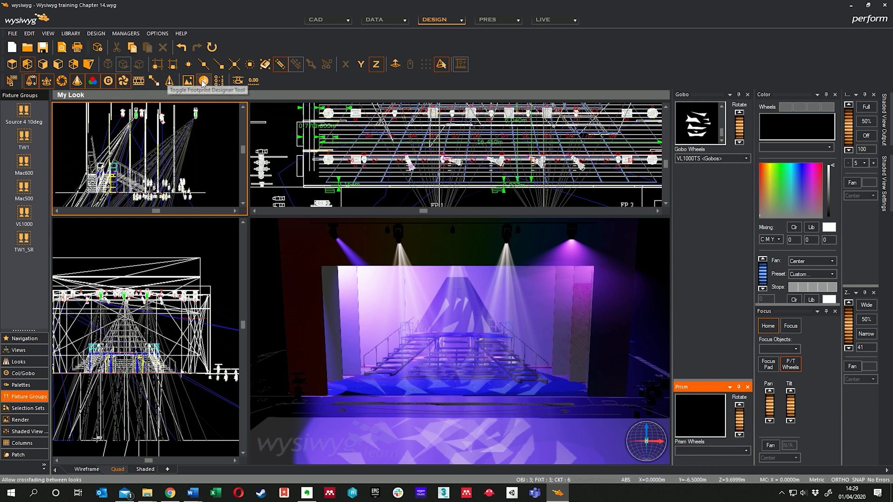
pyautogui.moveTo(155, 81)
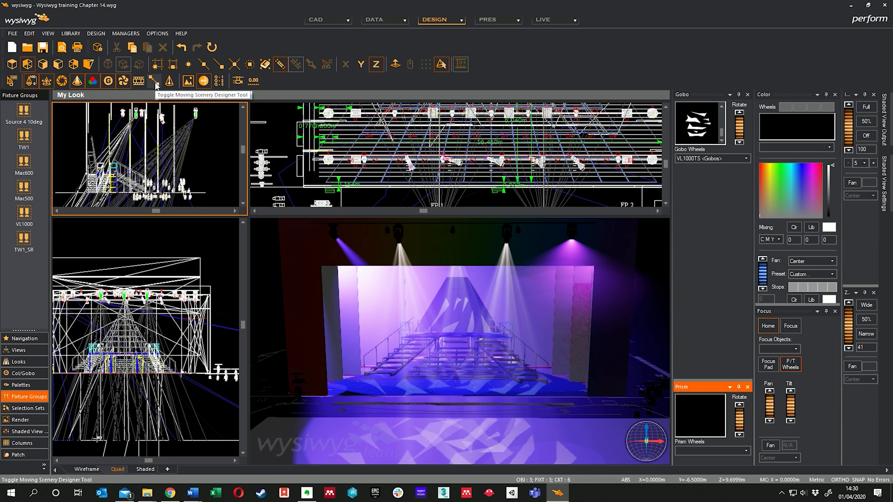
# Dock the Moving Scenery designer panel and inspect its Axis/Frame dropdown
pyautogui.click(154, 81)
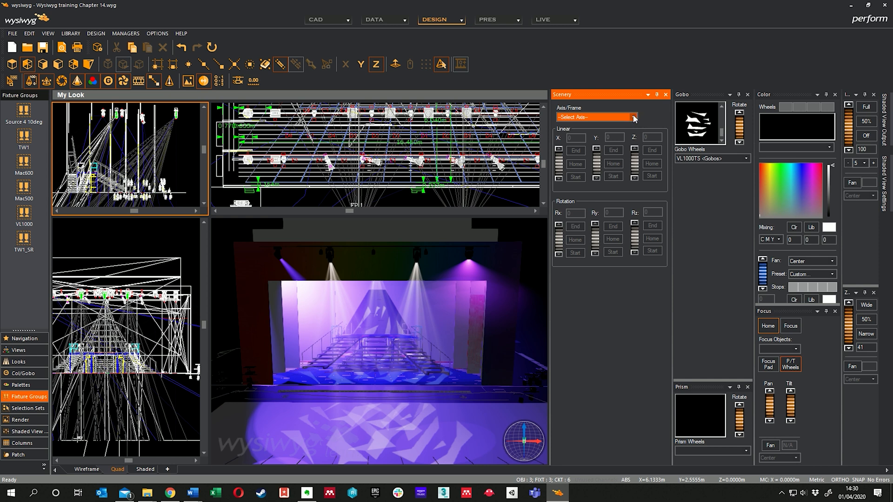
pyautogui.click(633, 117)
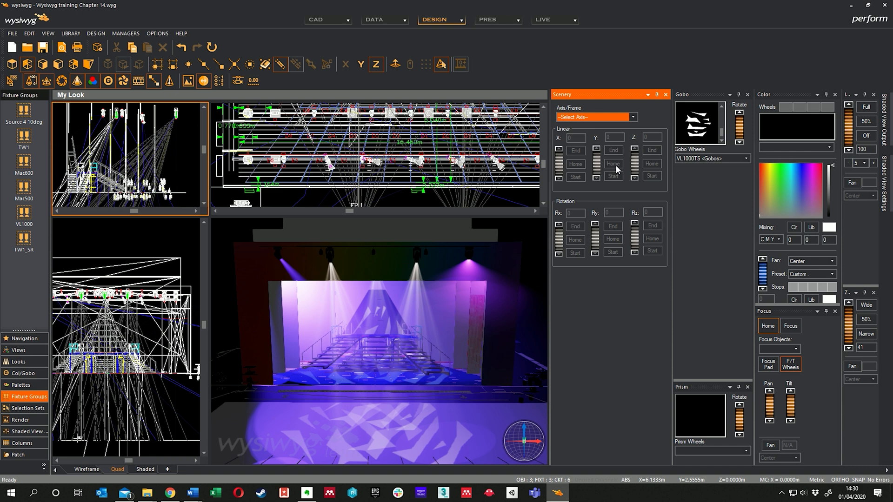
pyautogui.moveTo(542, 184)
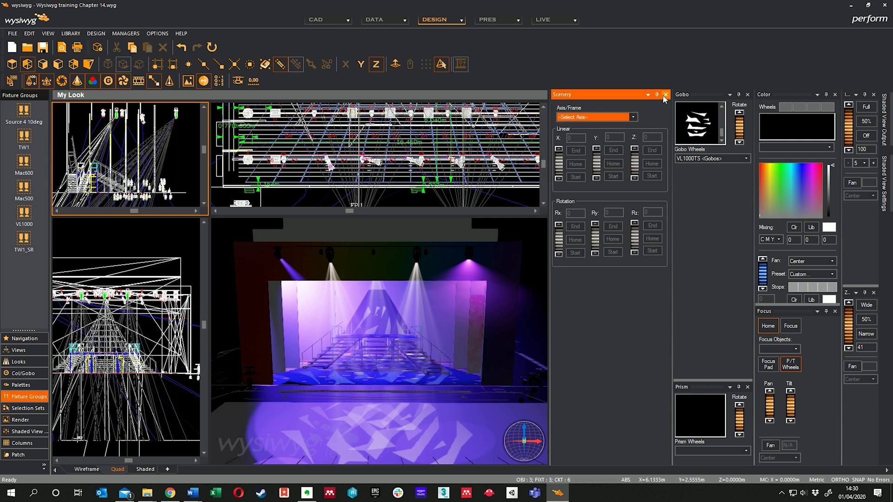
# Close the moving scenery panel, keeping the gobo, prism, colour and focus panels docked
pyautogui.click(665, 95)
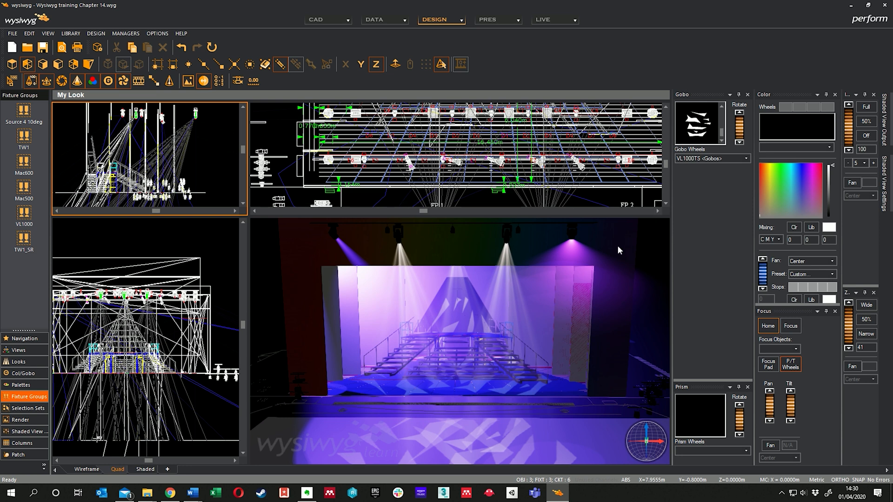
pyautogui.moveTo(553, 319)
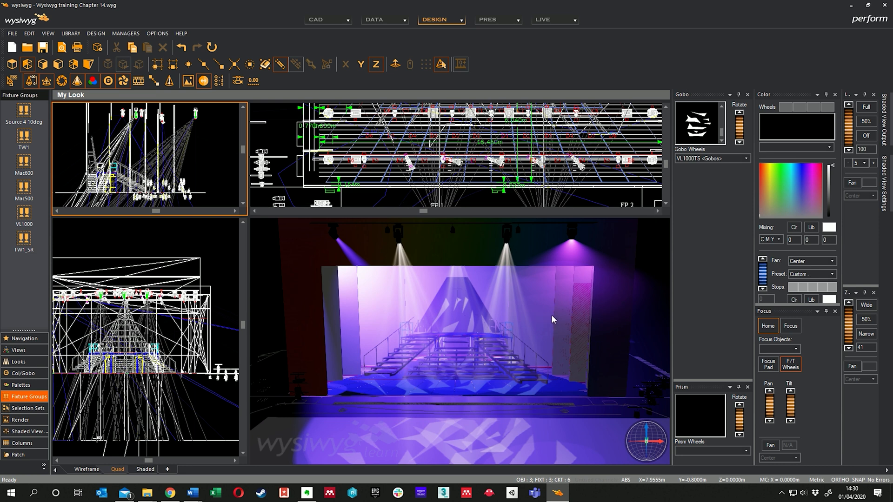
pyautogui.moveTo(551, 287)
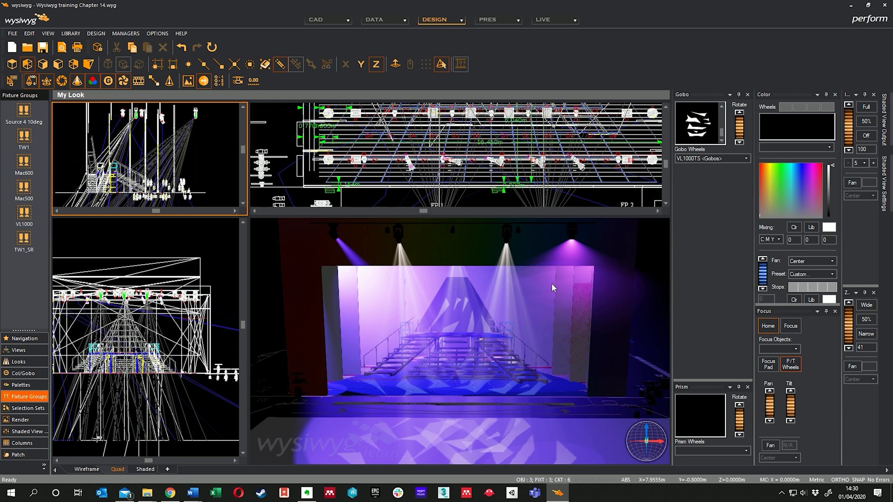
pyautogui.moveTo(552, 278)
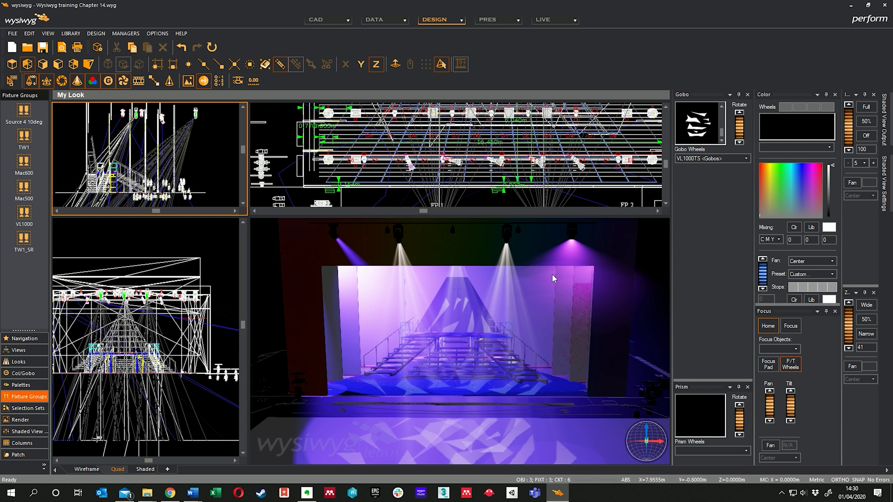
pyautogui.moveTo(553, 277)
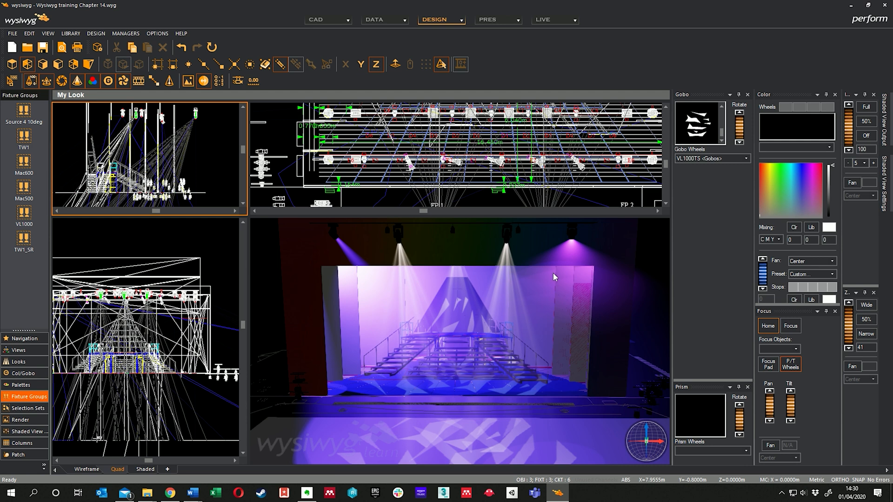
pyautogui.moveTo(515, 322)
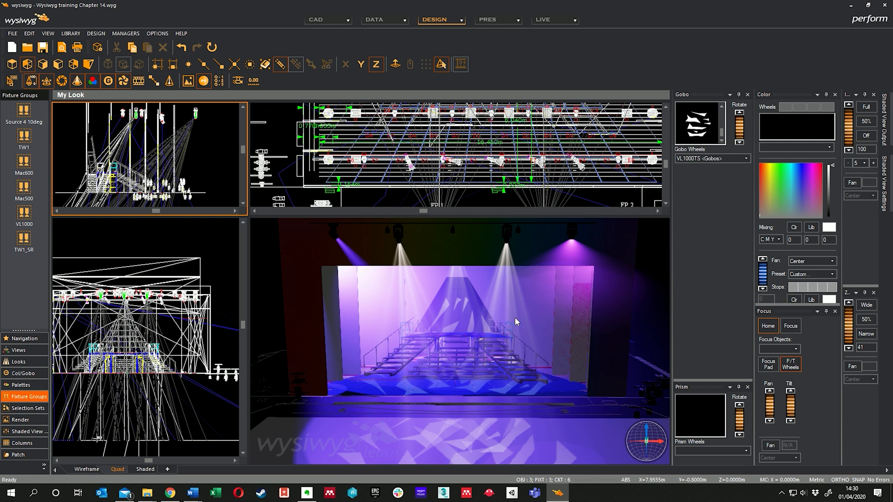
pyautogui.moveTo(391, 303)
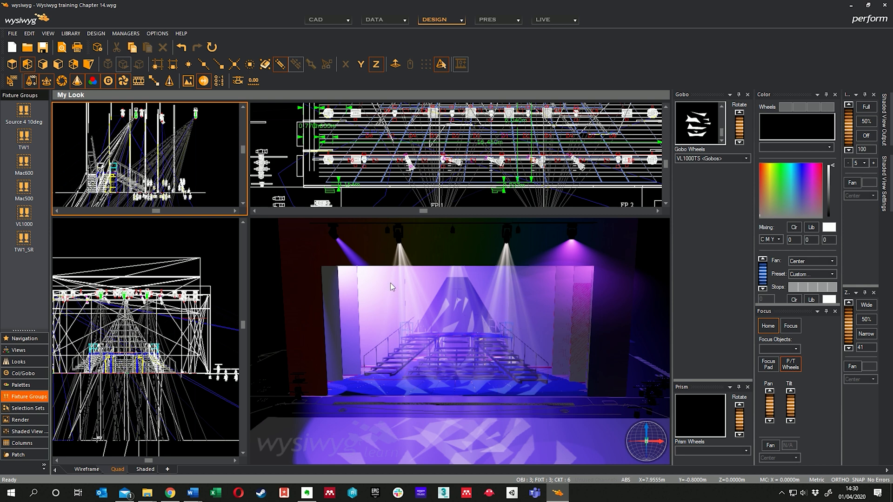
pyautogui.moveTo(542, 395)
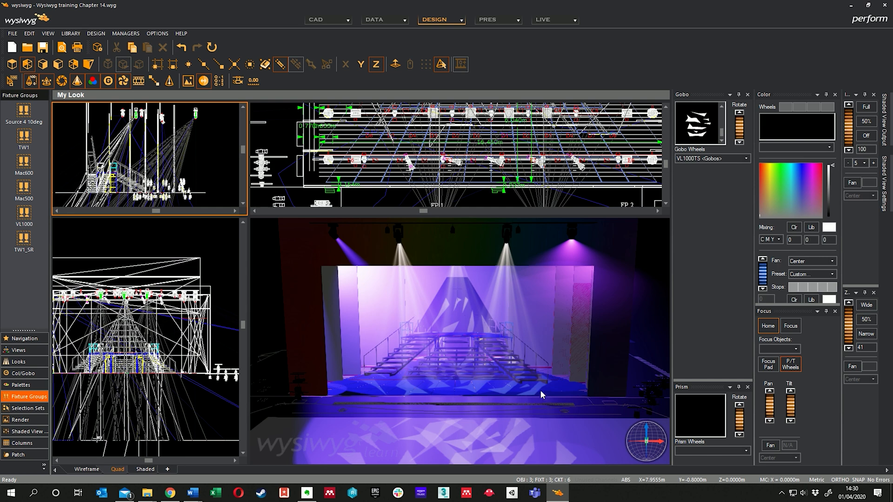
pyautogui.moveTo(587, 339)
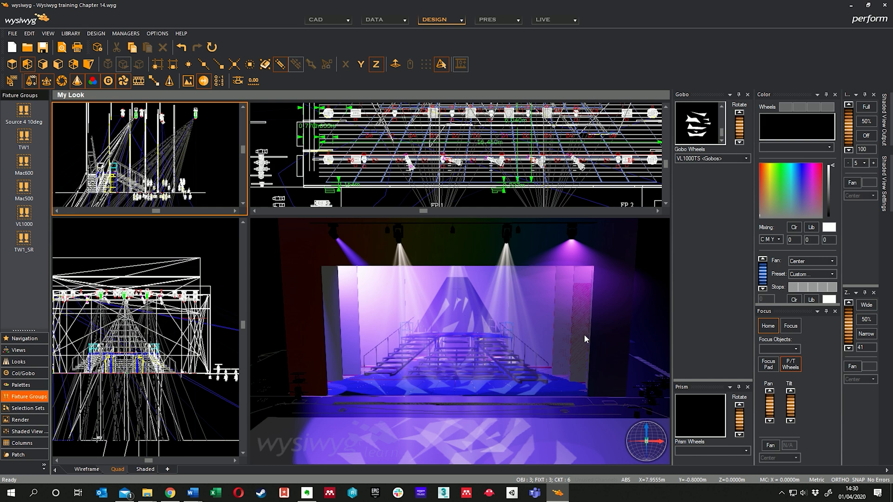
pyautogui.moveTo(609, 376)
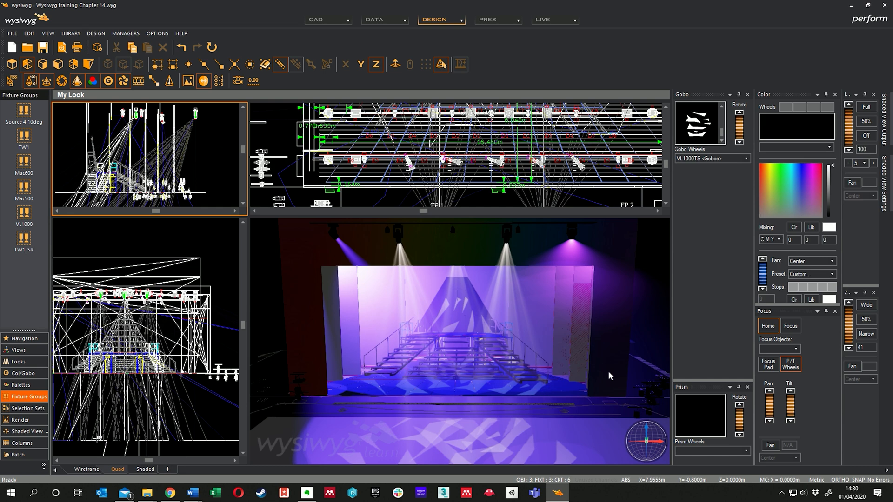